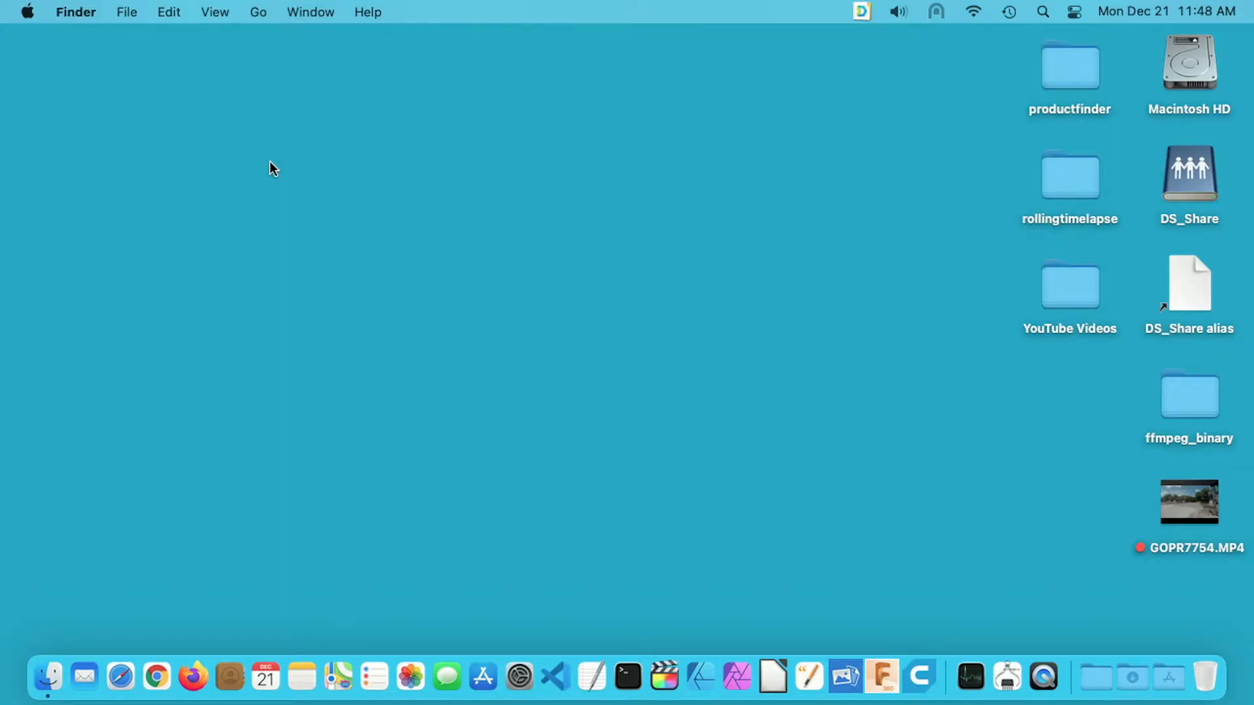
{"action": "mouse_move", "coordinate": [19, 38]}
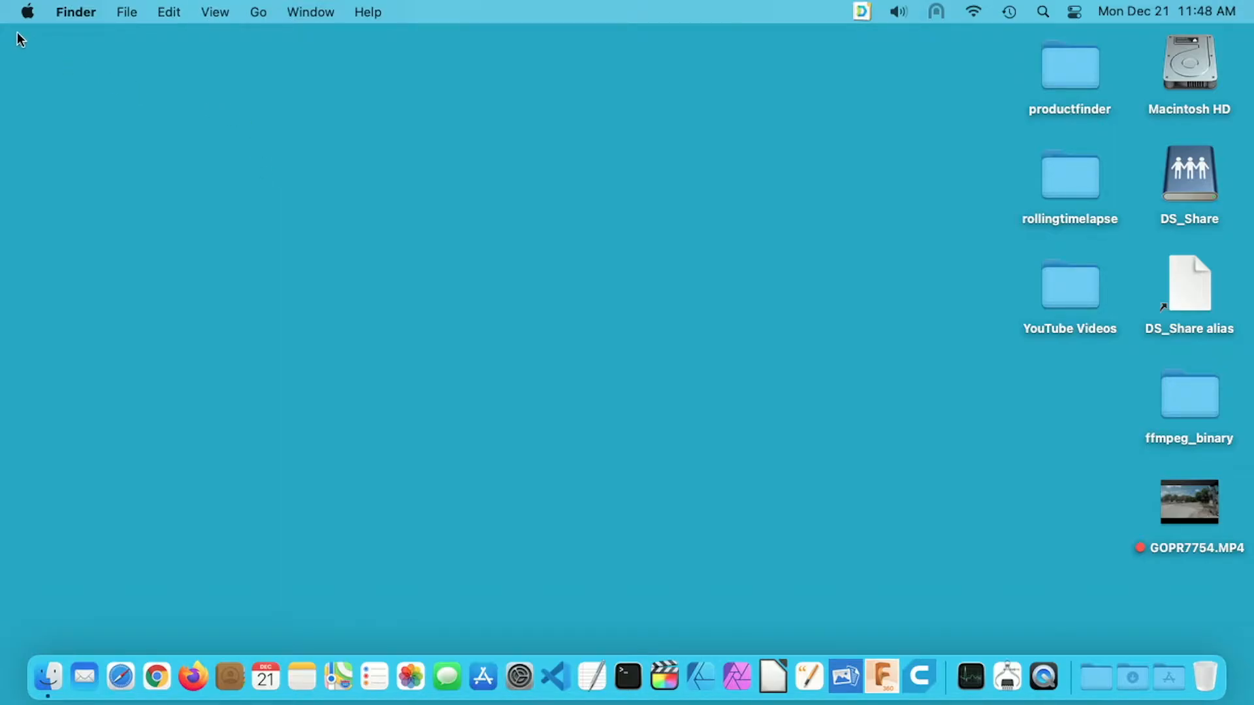
- From the Apple menu's About This Mac, bring up the full System Report for the M1 Mac mini
{"action": "left_click", "coordinate": [26, 12]}
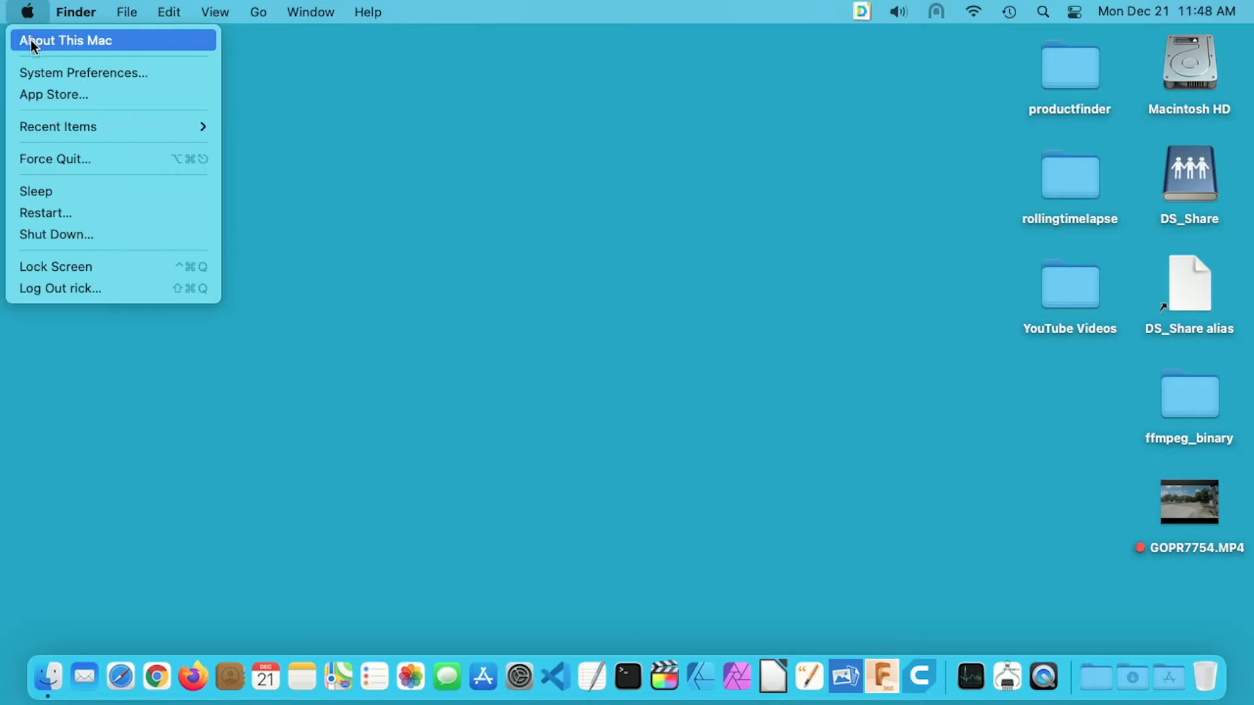
{"action": "left_click", "coordinate": [67, 40]}
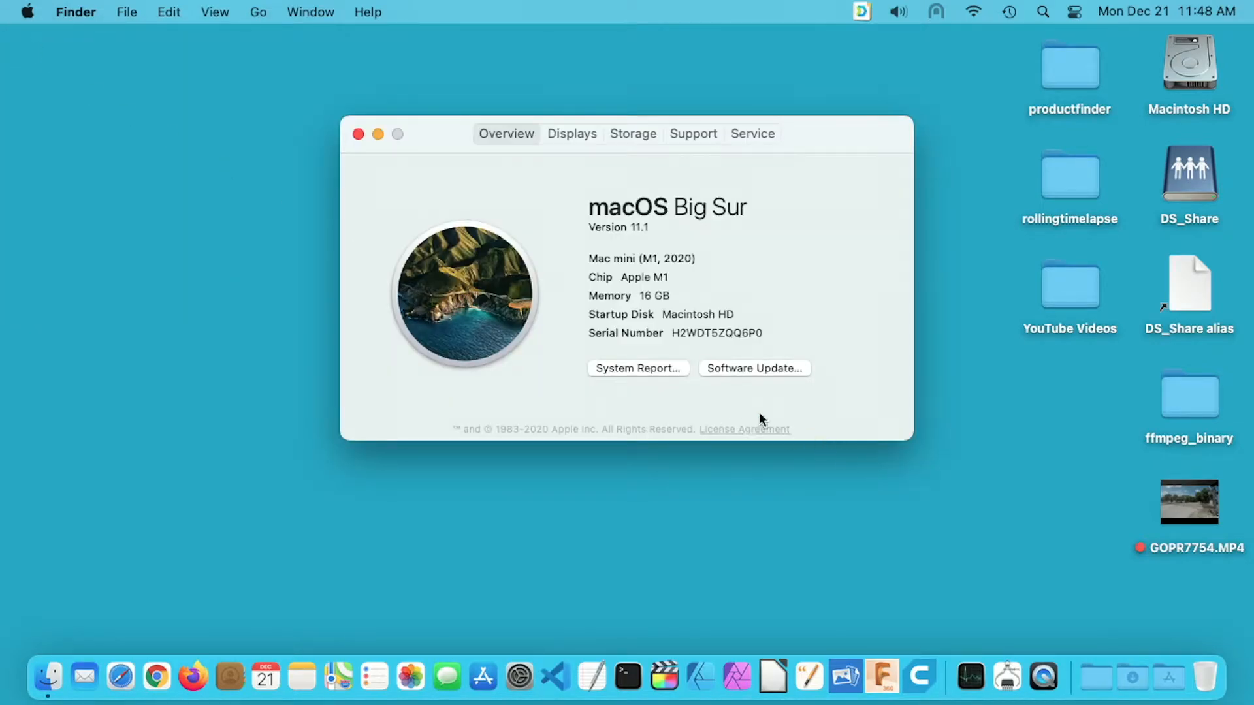
{"action": "left_click", "coordinate": [638, 369]}
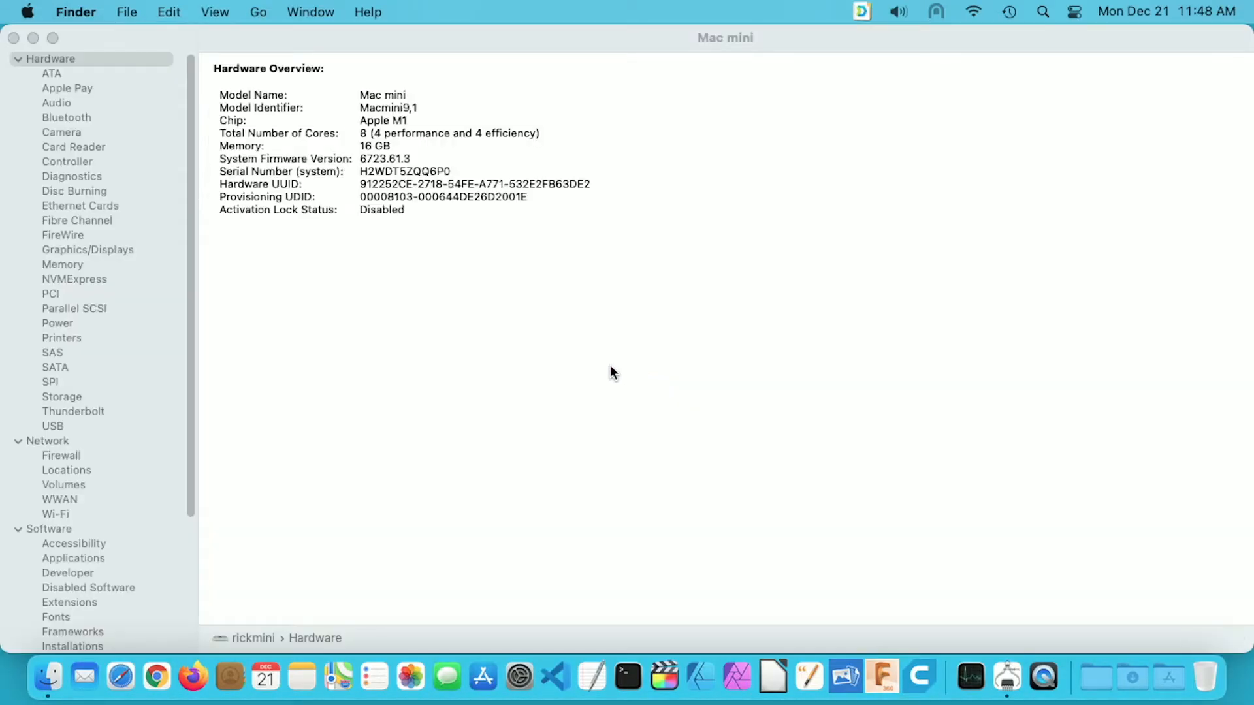
{"action": "mouse_move", "coordinate": [71, 519]}
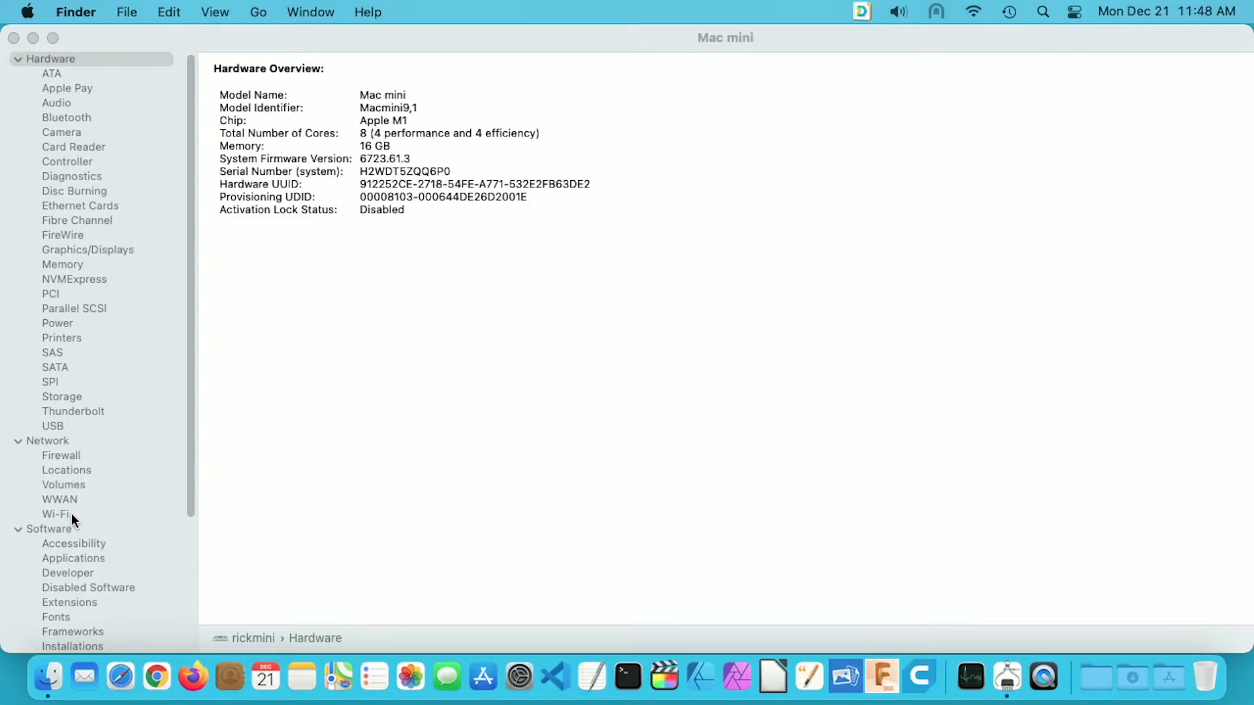
{"action": "mouse_move", "coordinate": [70, 542]}
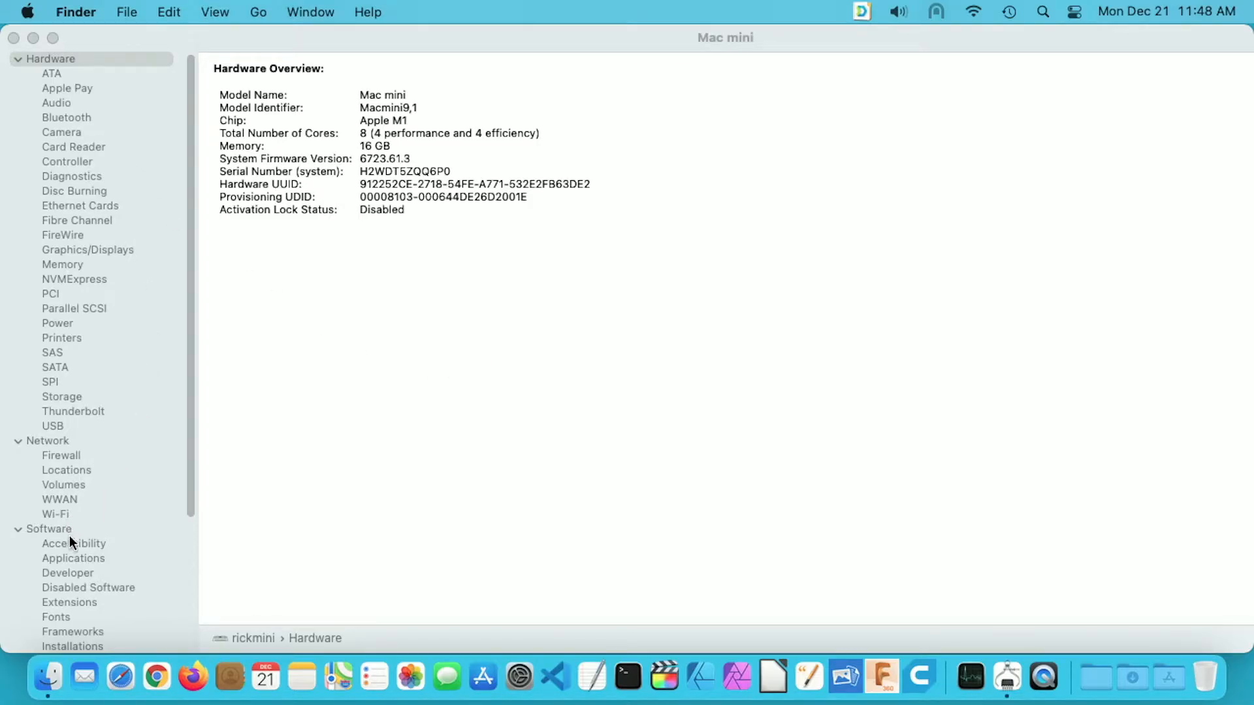
- Show Software > Applications and sort the installed apps by the Kind column
{"action": "left_click", "coordinate": [73, 557]}
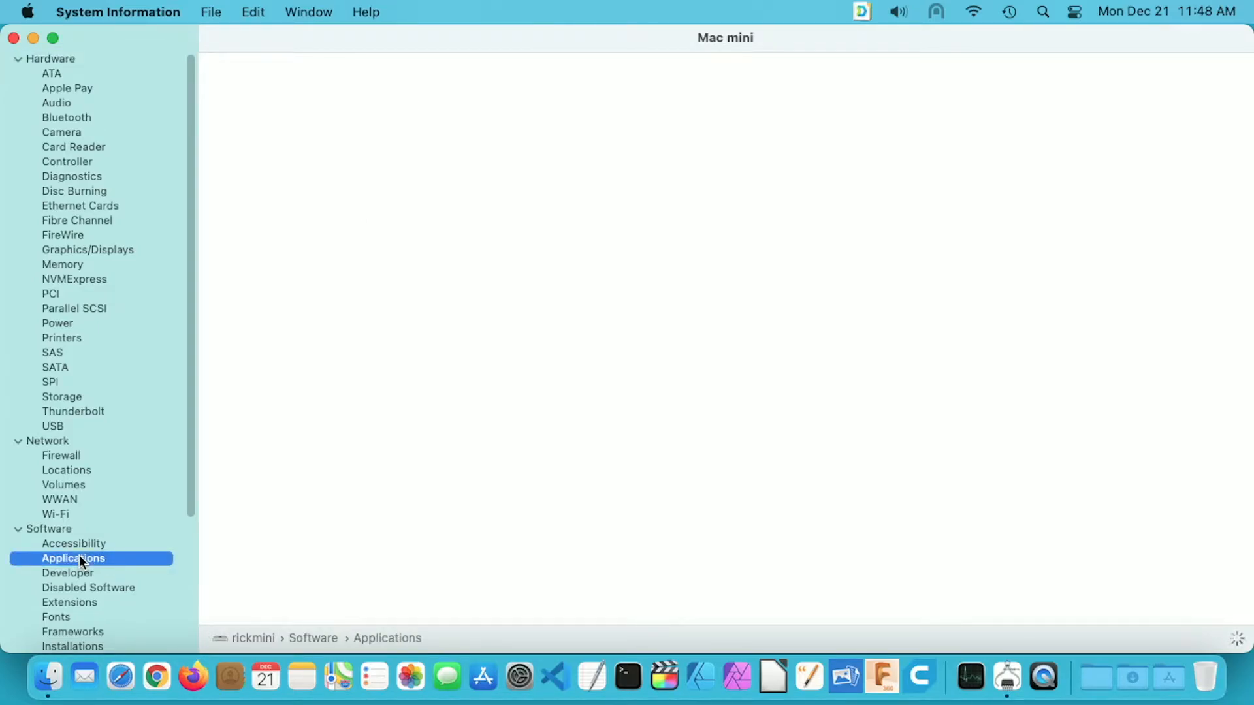
{"action": "left_click", "coordinate": [73, 558]}
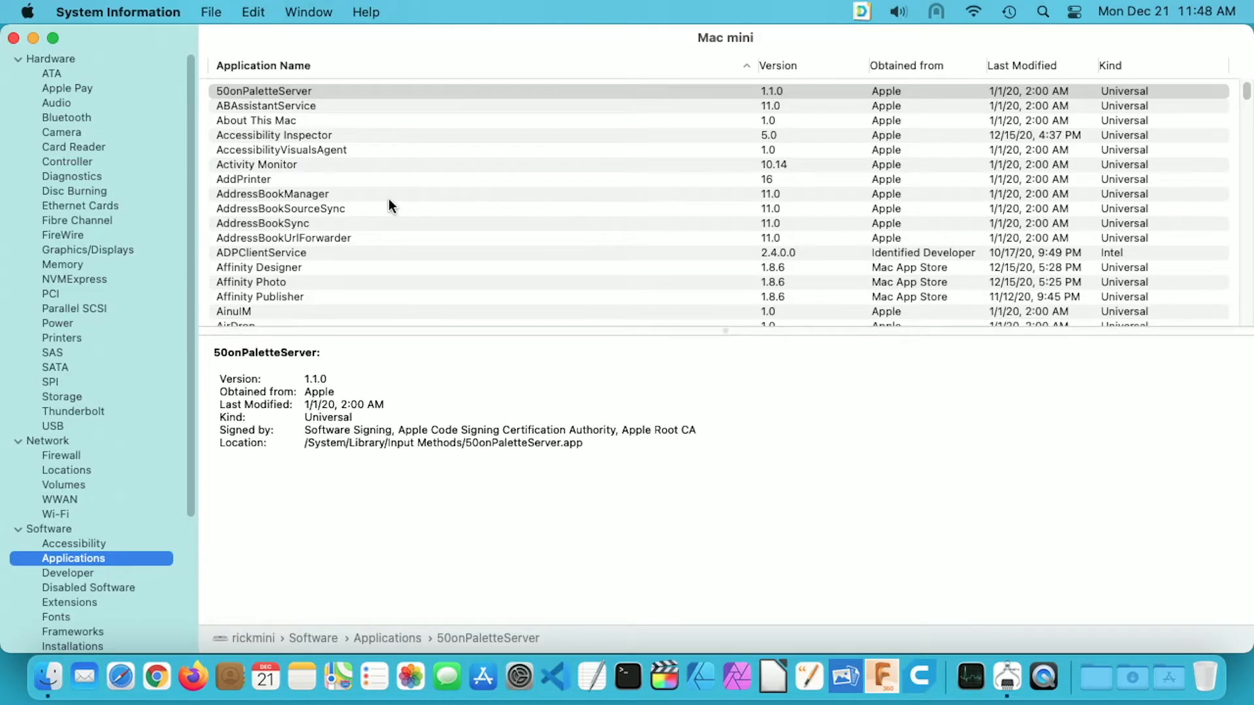
{"action": "mouse_move", "coordinate": [960, 156]}
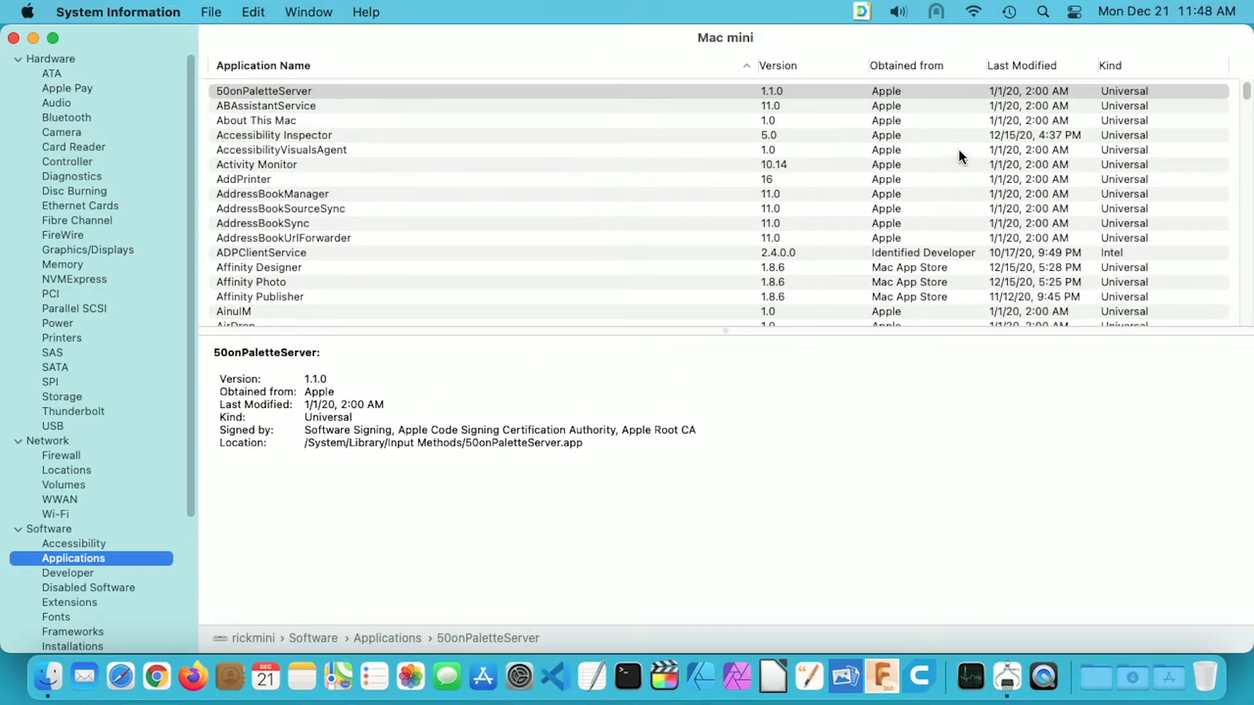
{"action": "left_click", "coordinate": [1111, 65]}
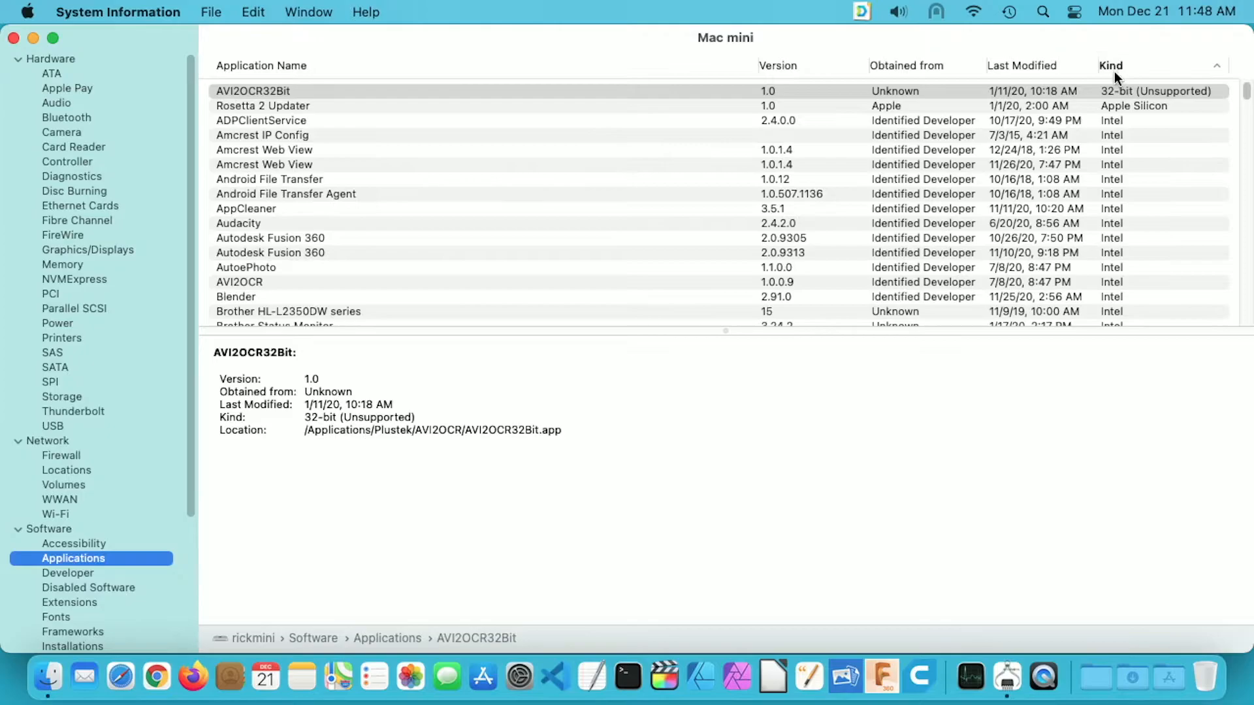
{"action": "mouse_move", "coordinate": [379, 110]}
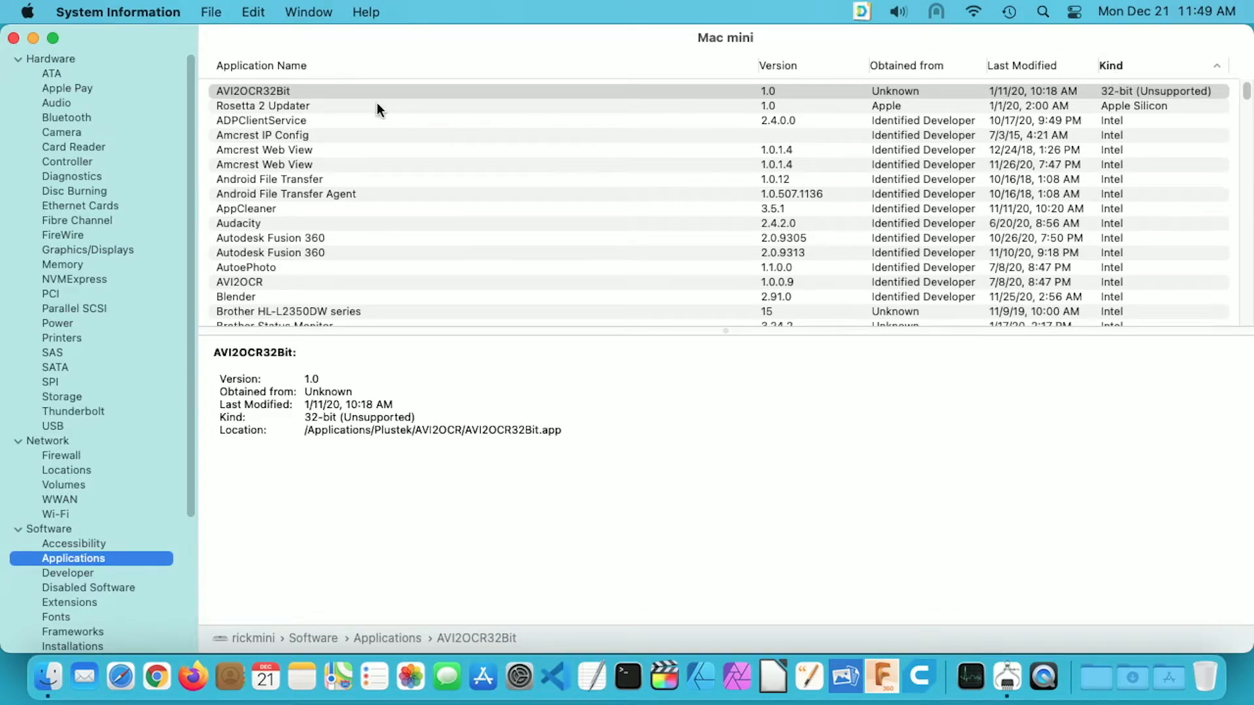
{"action": "mouse_move", "coordinate": [1135, 98]}
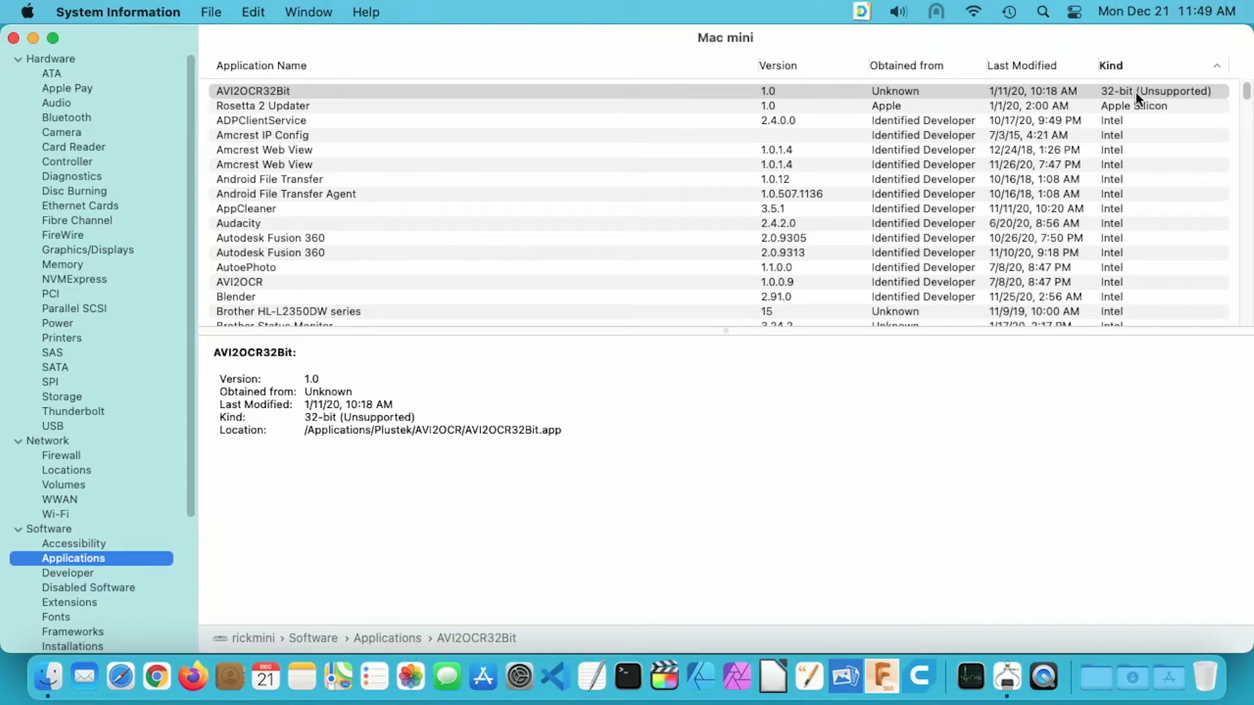
{"action": "mouse_move", "coordinate": [1162, 101]}
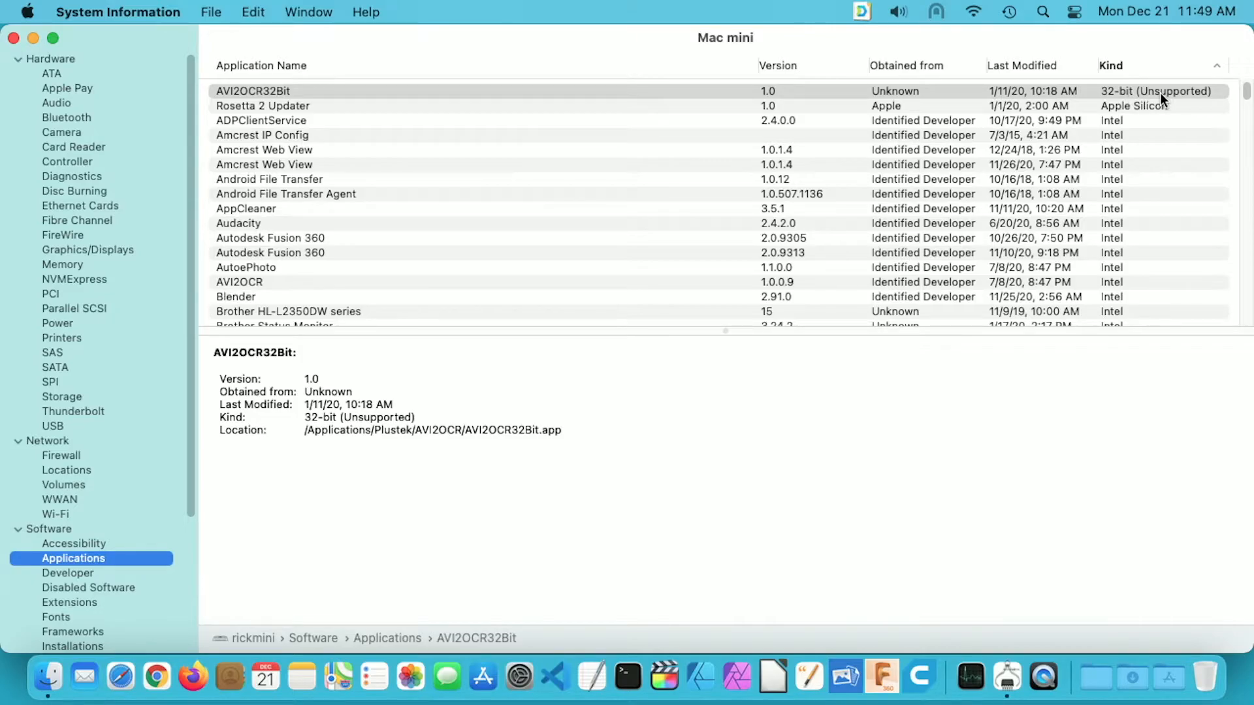
{"action": "mouse_move", "coordinate": [291, 94]}
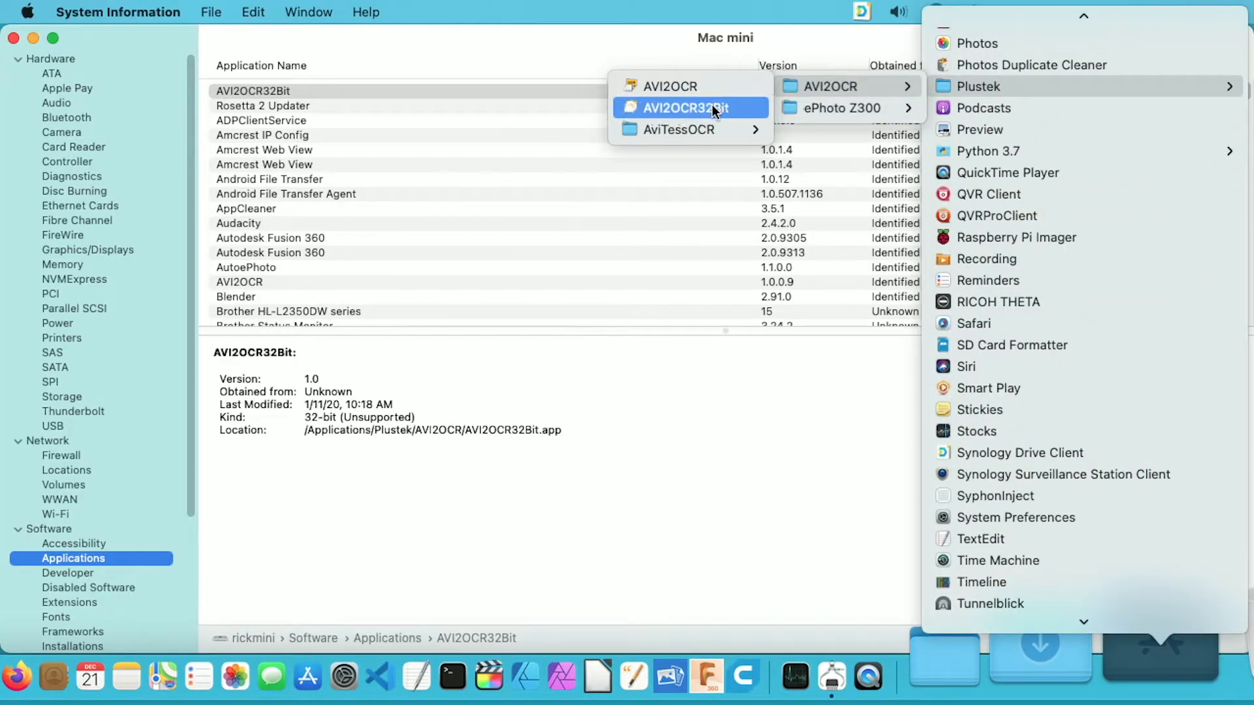
- Launch the 32-bit AVI2OCR32Bit app and dismiss the 'needs to be updated' alert
{"action": "left_click", "coordinate": [683, 109]}
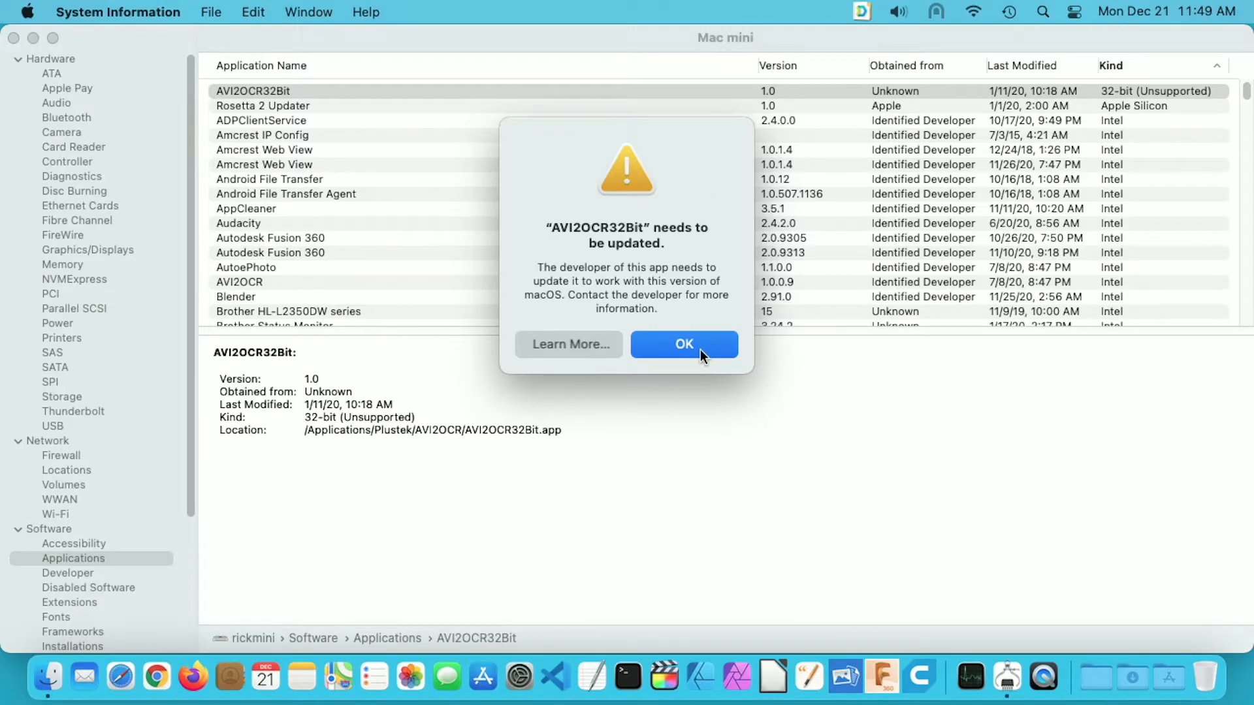
{"action": "left_click", "coordinate": [683, 344]}
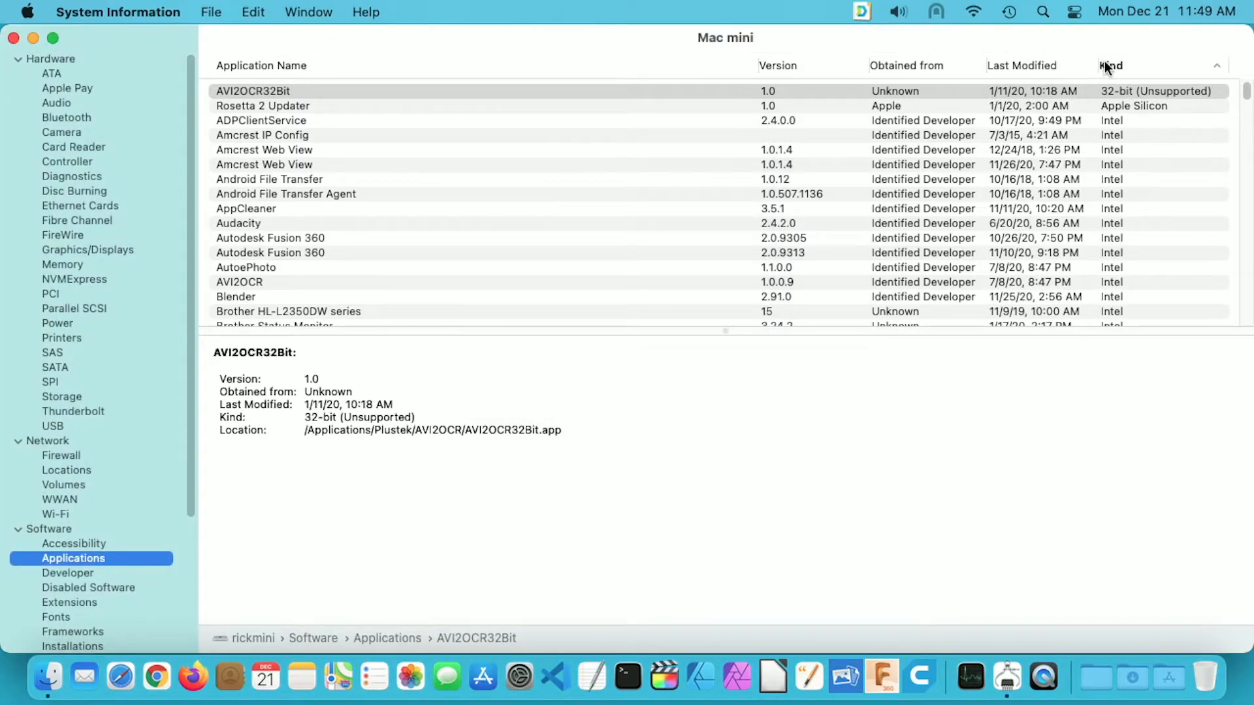
{"action": "mouse_move", "coordinate": [1174, 110]}
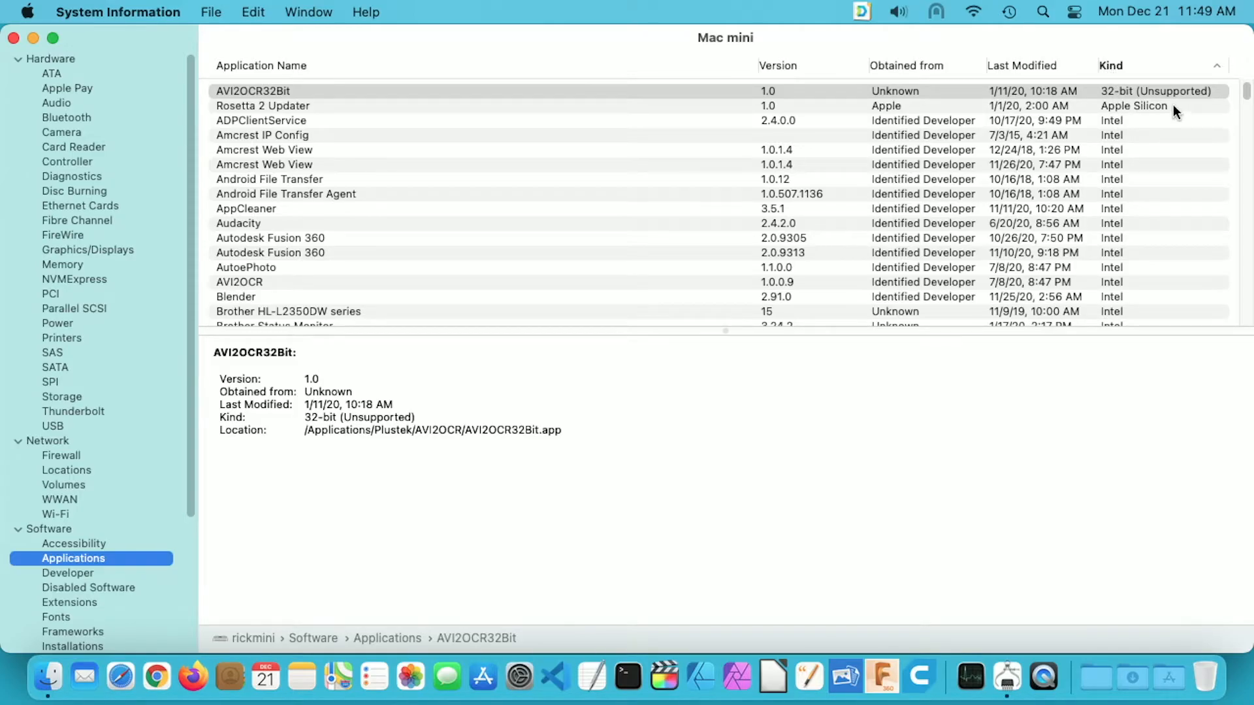
{"action": "mouse_move", "coordinate": [1163, 112]}
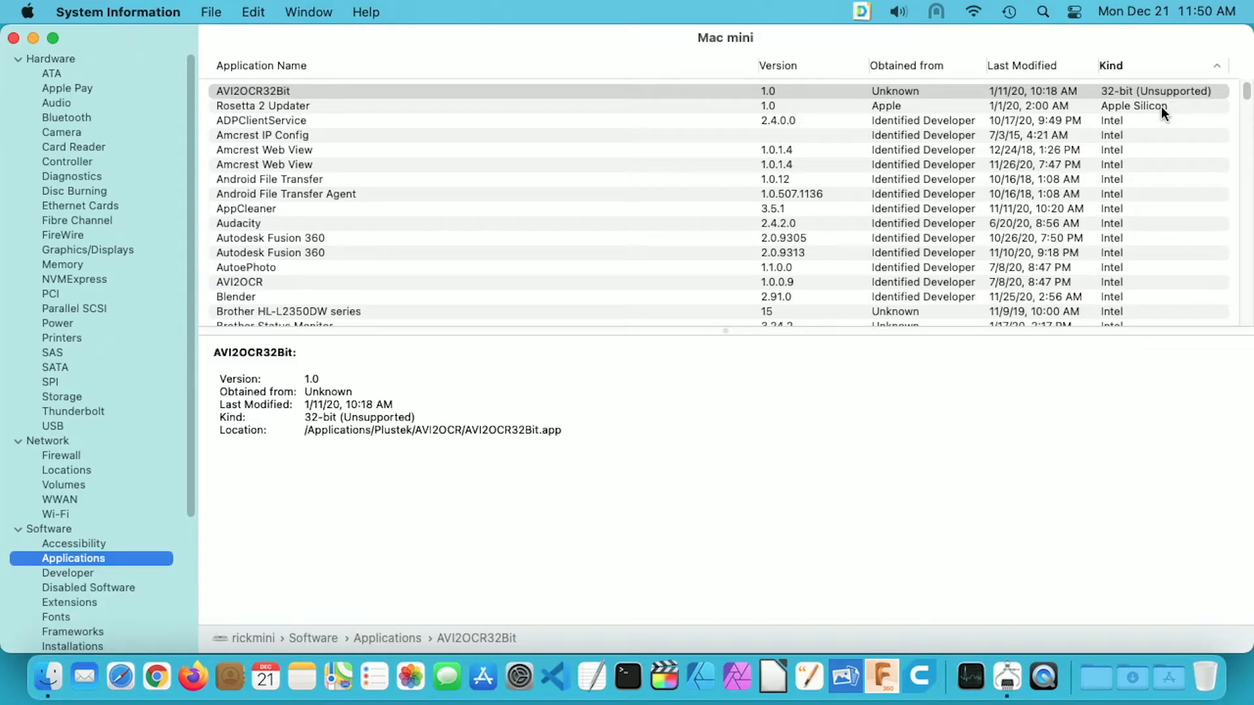
{"action": "mouse_move", "coordinate": [1213, 116]}
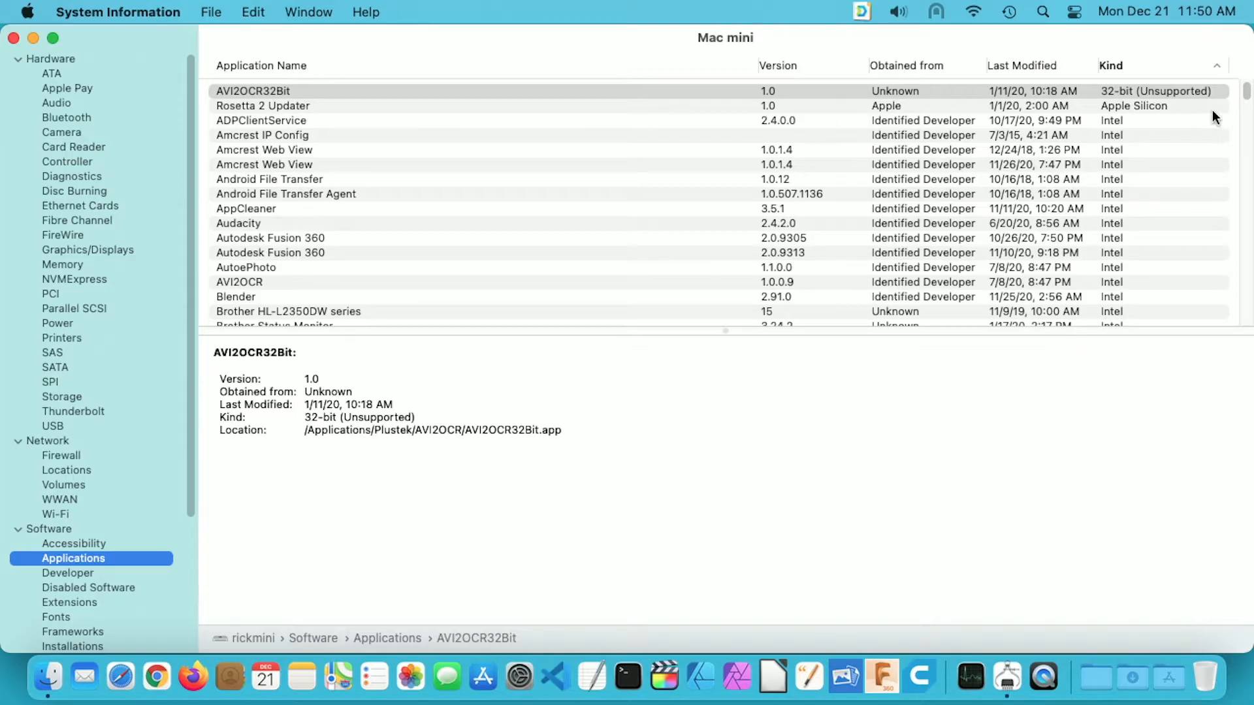
- View details of Rosetta 2 Updater, then of the WatermarkProof app further down the list
{"action": "left_click", "coordinate": [263, 106]}
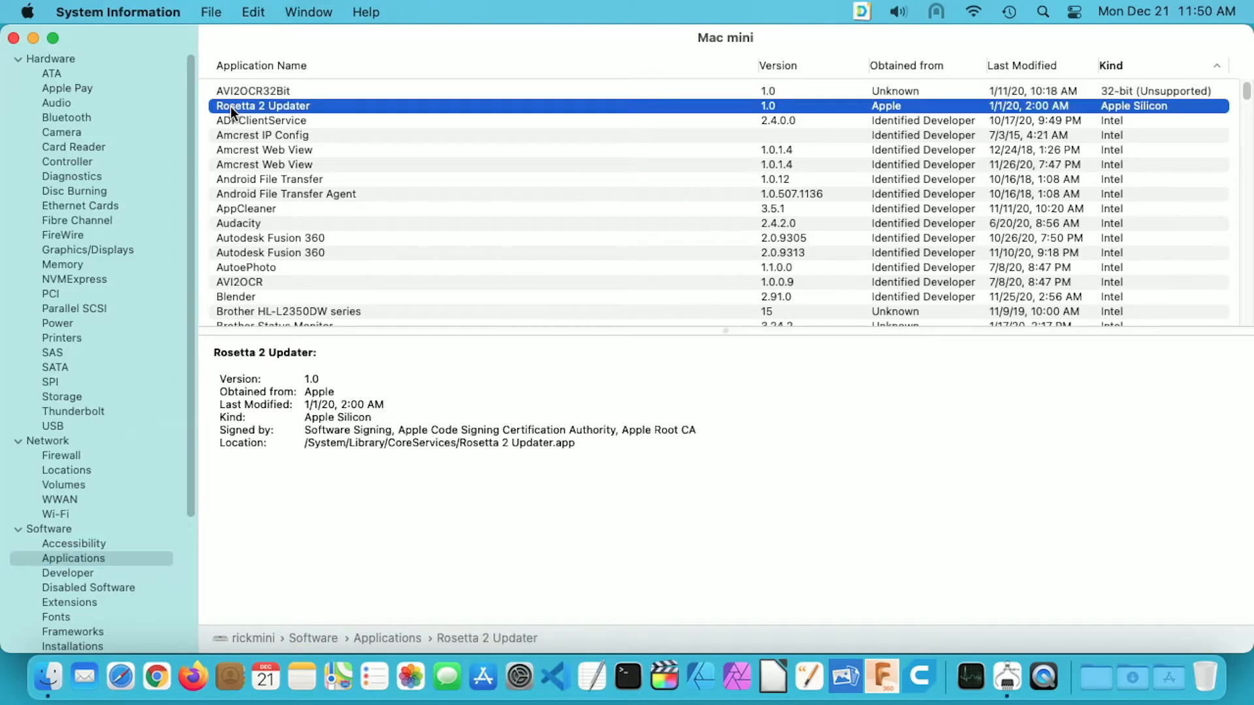
{"action": "mouse_move", "coordinate": [251, 124]}
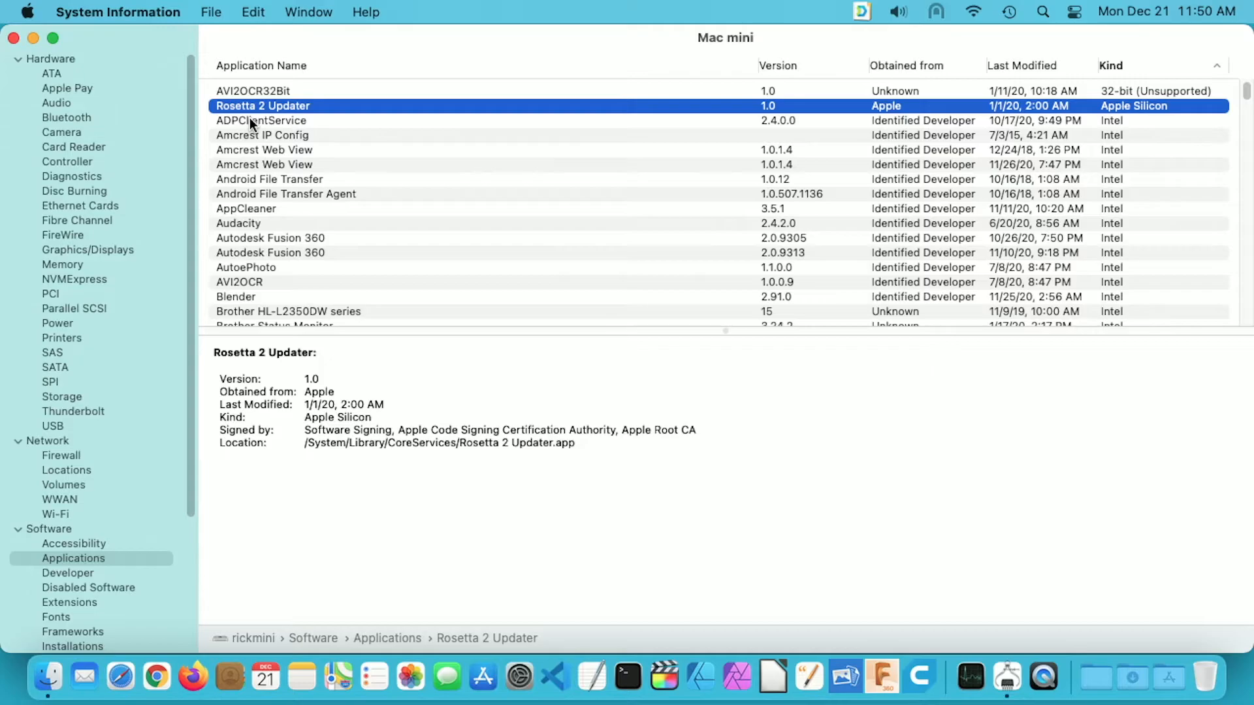
{"action": "scroll", "scroll_direction": "down", "scroll_amount": 3}
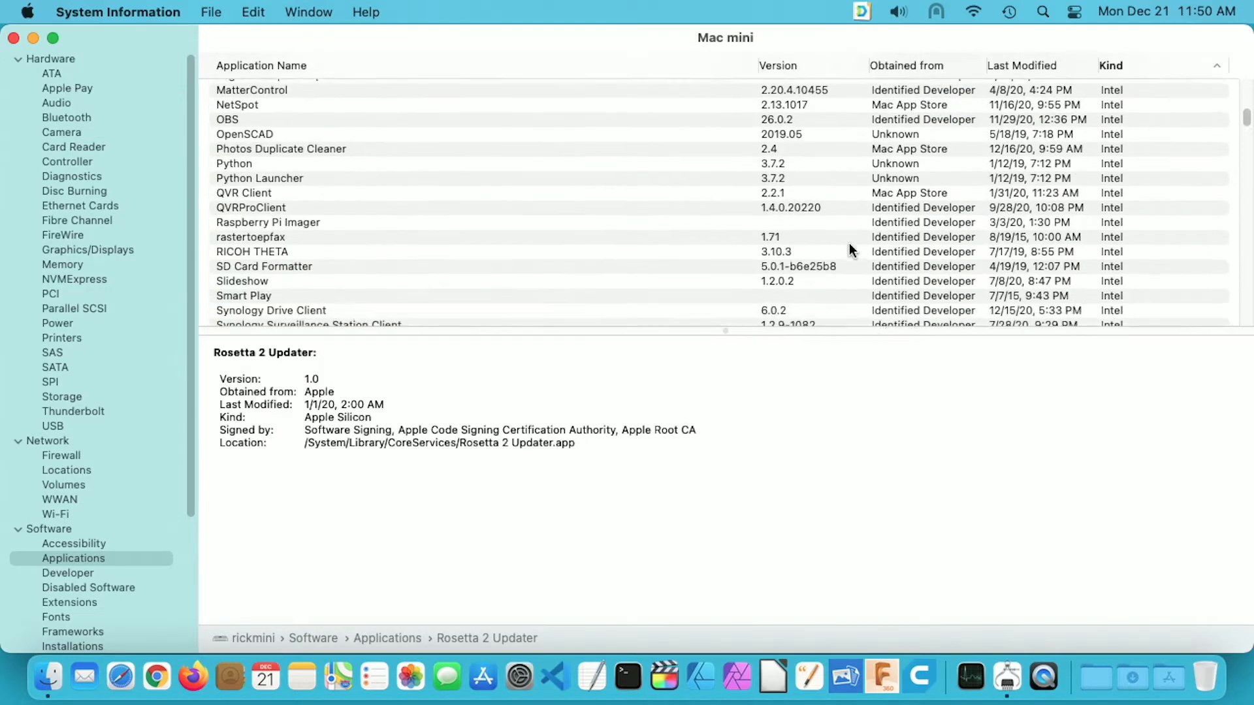
{"action": "scroll", "scroll_direction": "down", "scroll_amount": 3}
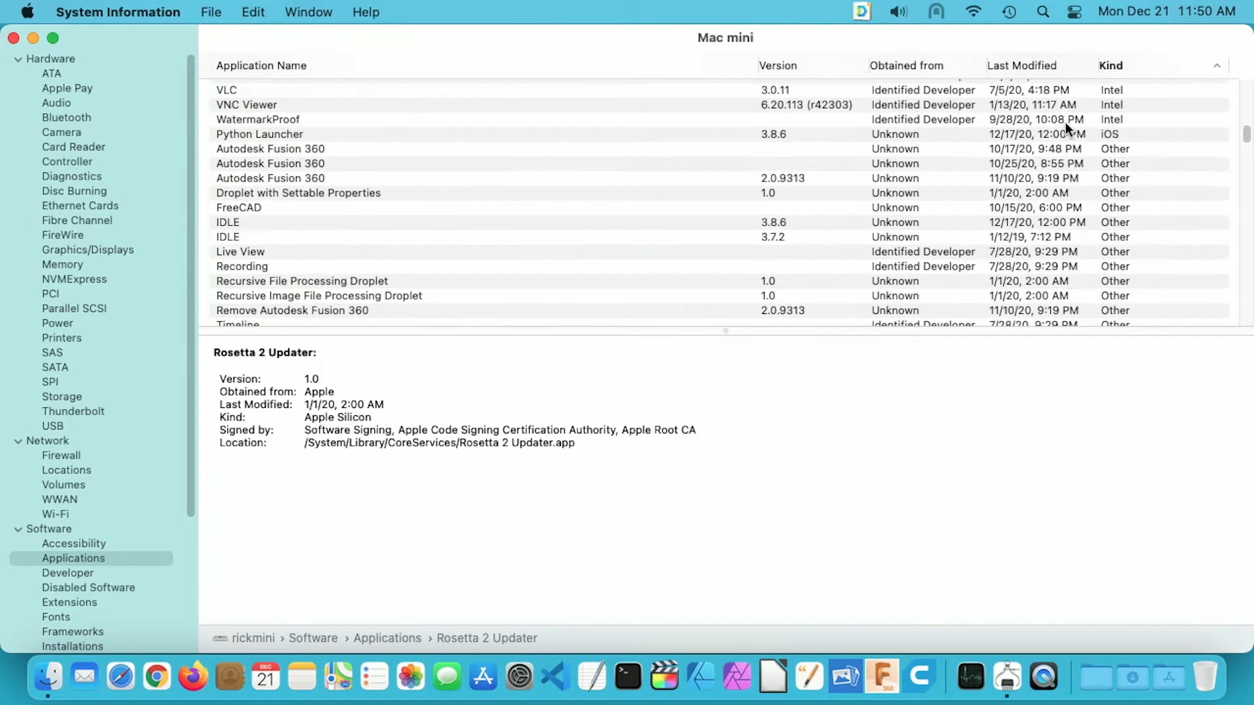
{"action": "left_click", "coordinate": [258, 119]}
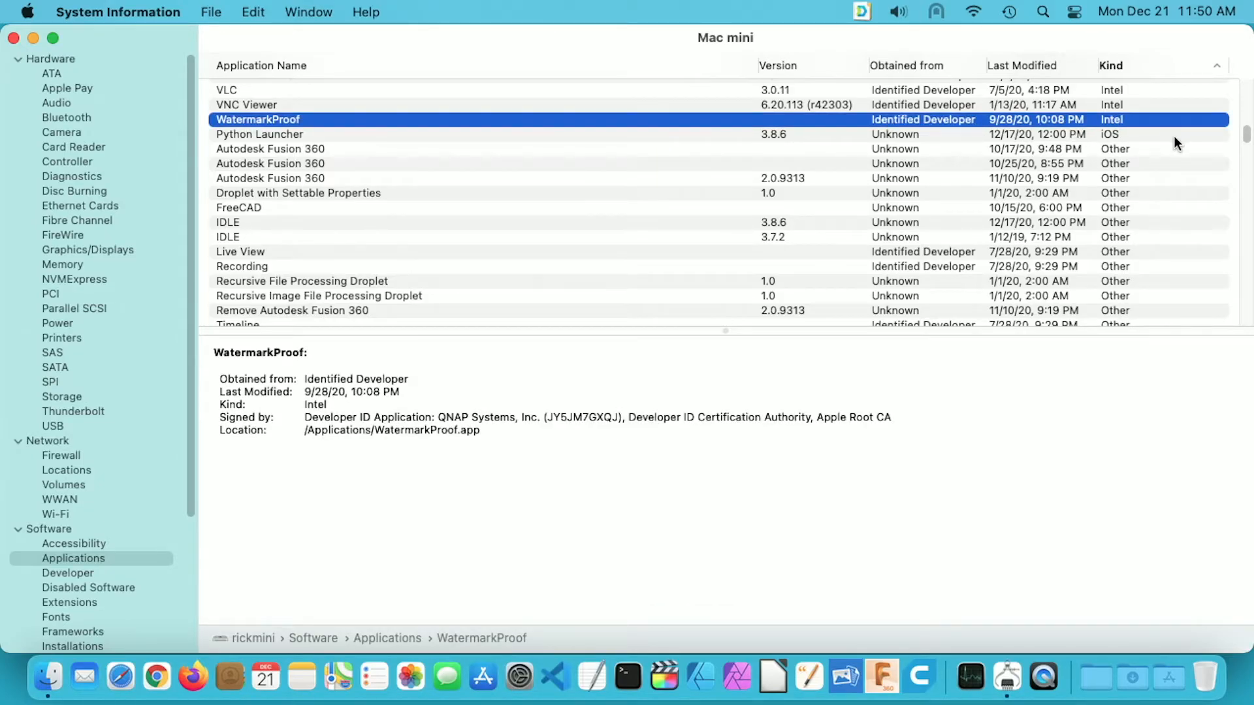
{"action": "mouse_move", "coordinate": [1051, 145]}
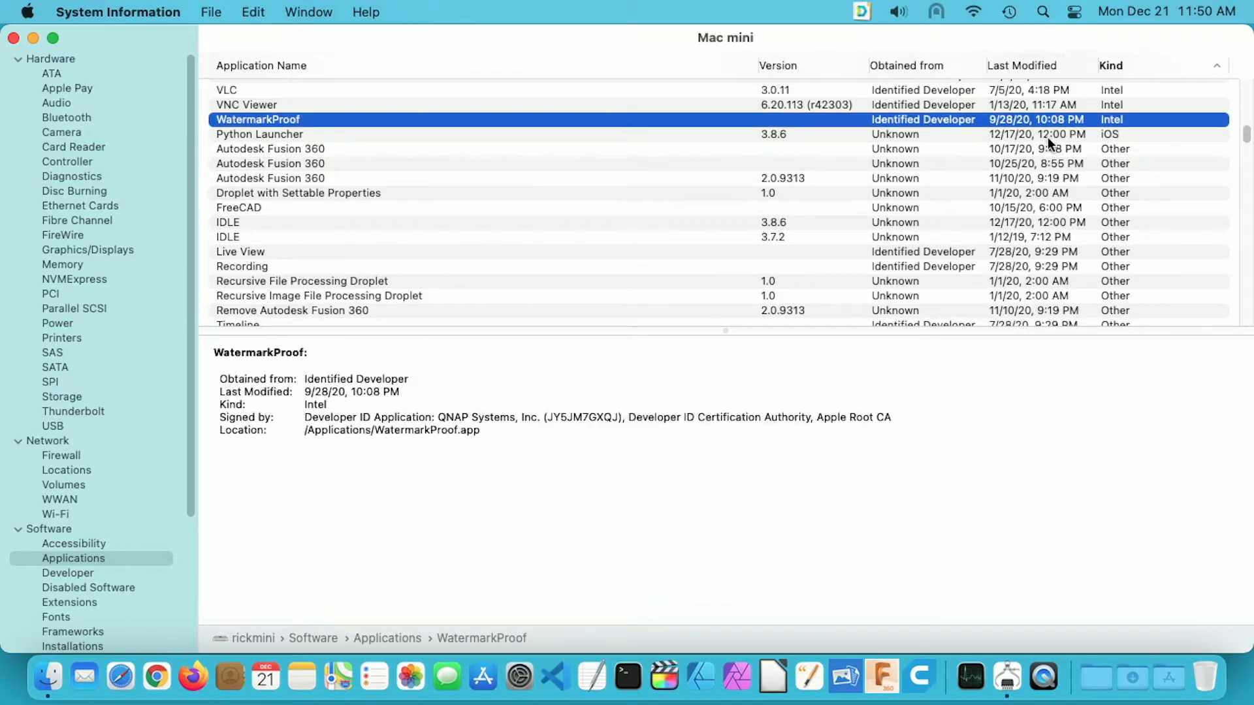
{"action": "mouse_move", "coordinate": [1127, 138]}
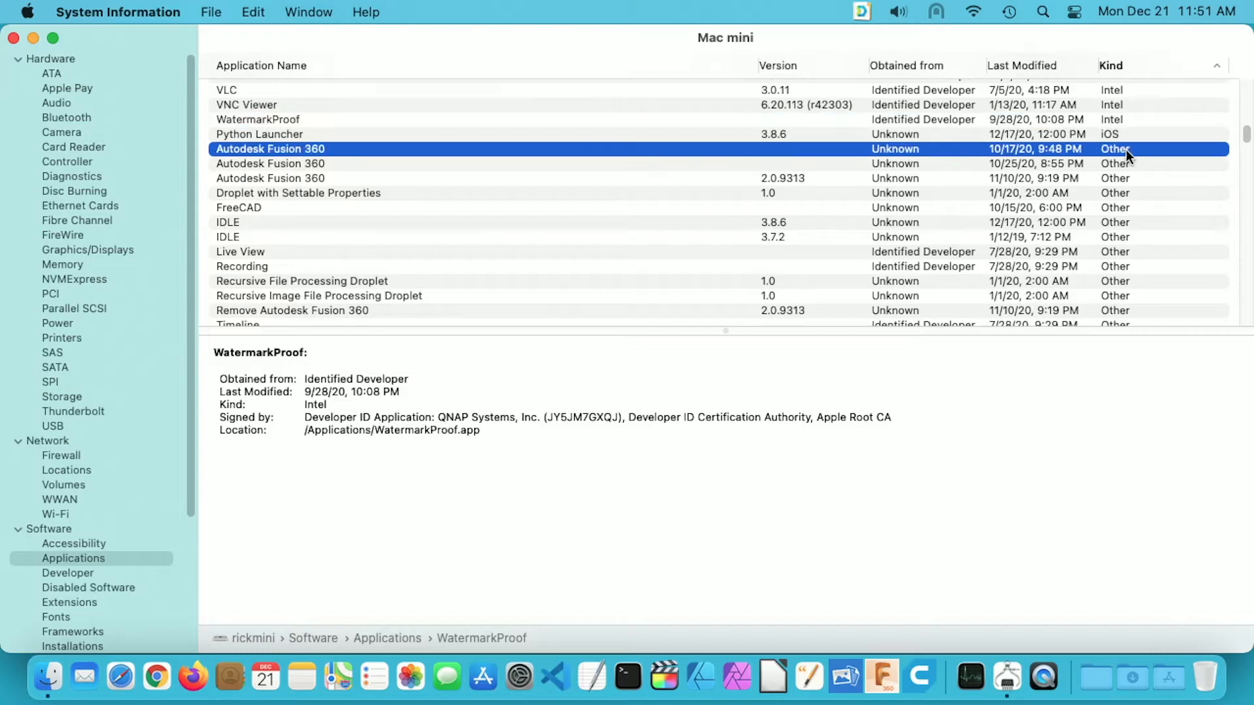
- Inspect an Autodesk Fusion 360 entry among the Intel apps
{"action": "left_click", "coordinate": [269, 149]}
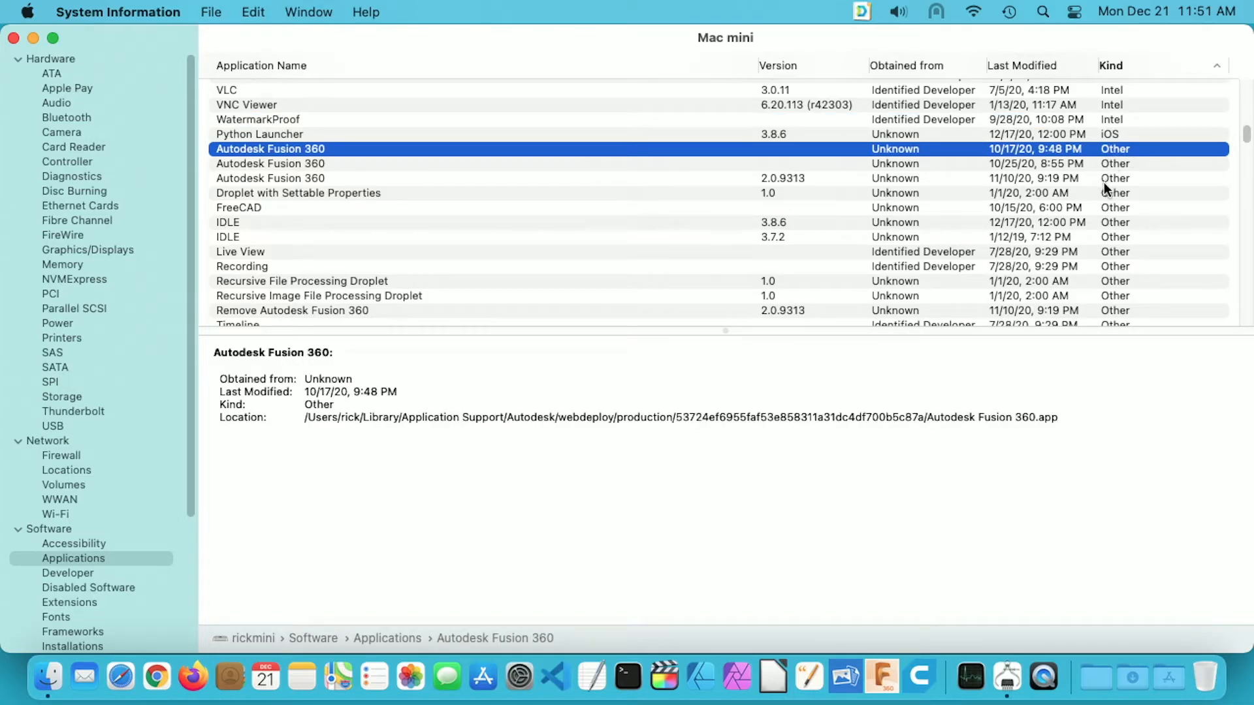
{"action": "mouse_move", "coordinate": [270, 172]}
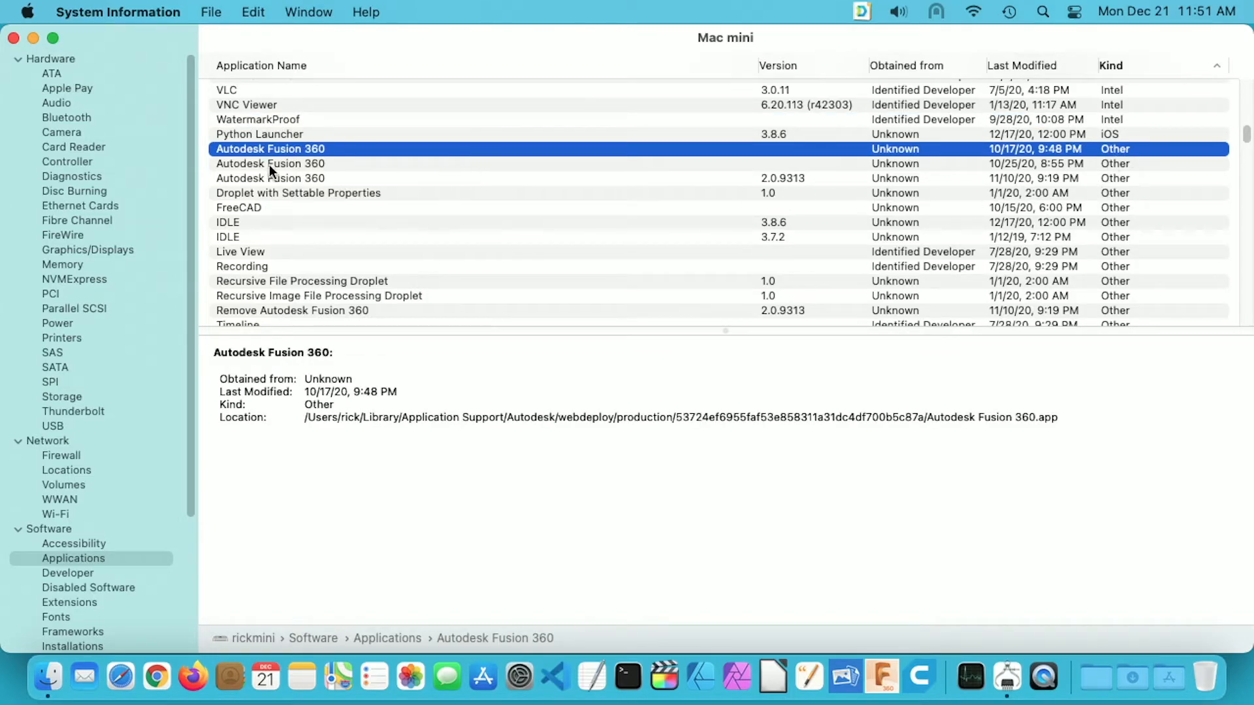
{"action": "scroll", "scroll_direction": "up", "scroll_amount": 3}
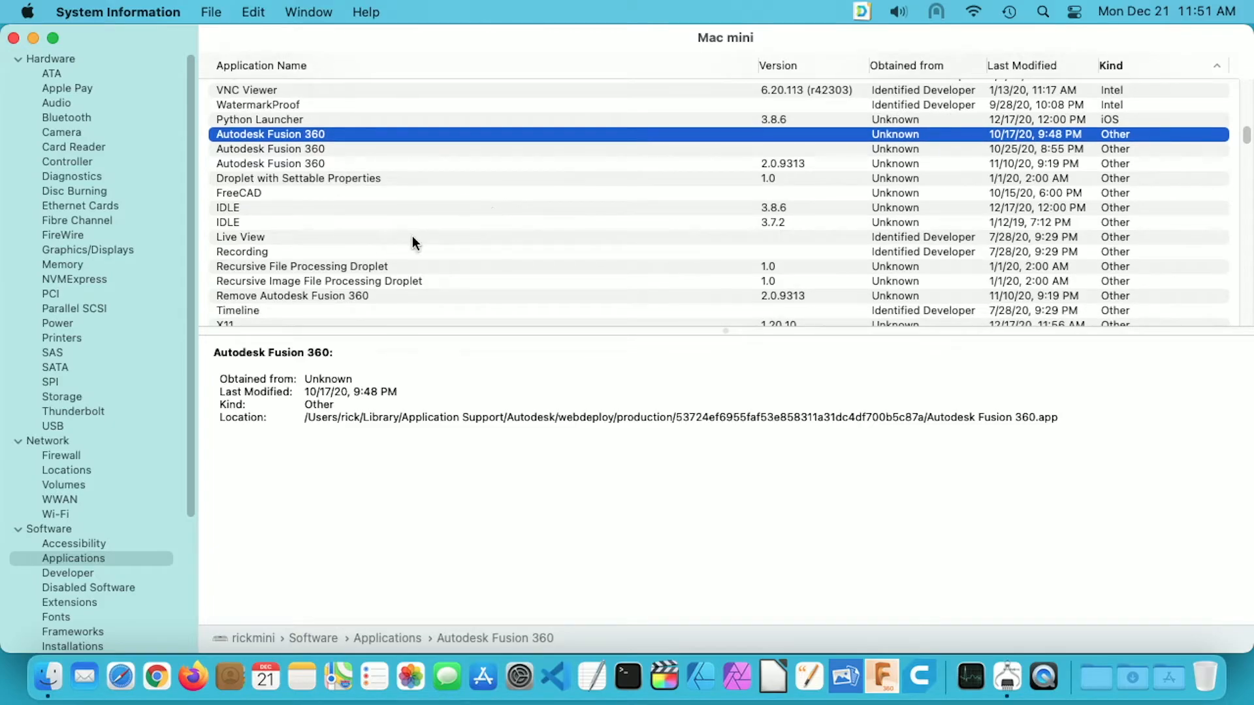
{"action": "scroll", "scroll_direction": "down", "scroll_amount": 3}
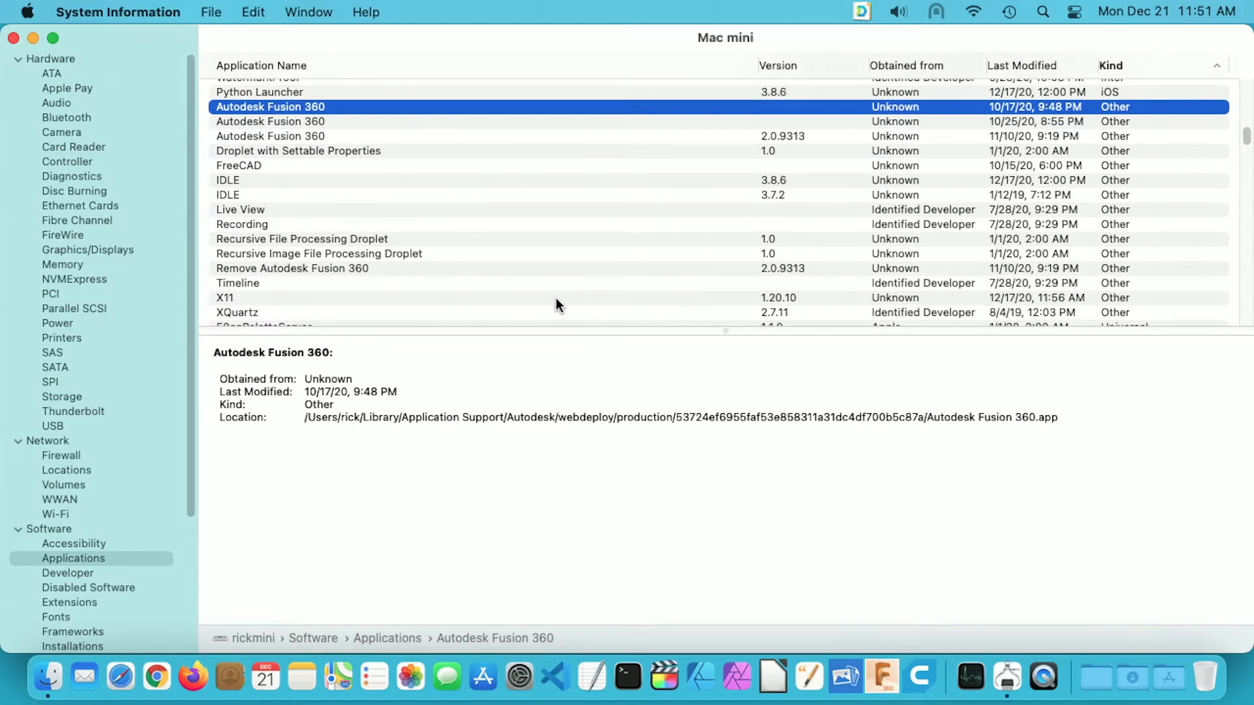
{"action": "scroll", "scroll_direction": "down", "scroll_amount": 3}
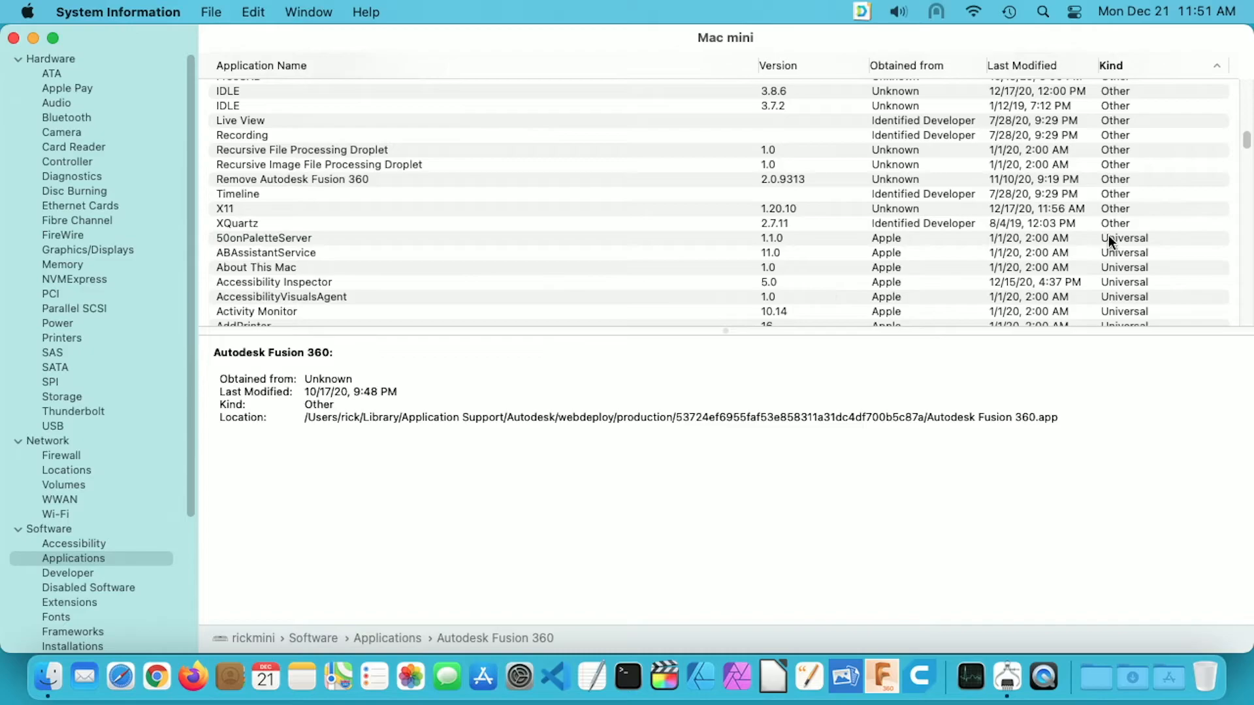
- Check the 50onPaletteServer app's details and browse through the Other and Universal apps
{"action": "left_click", "coordinate": [264, 238]}
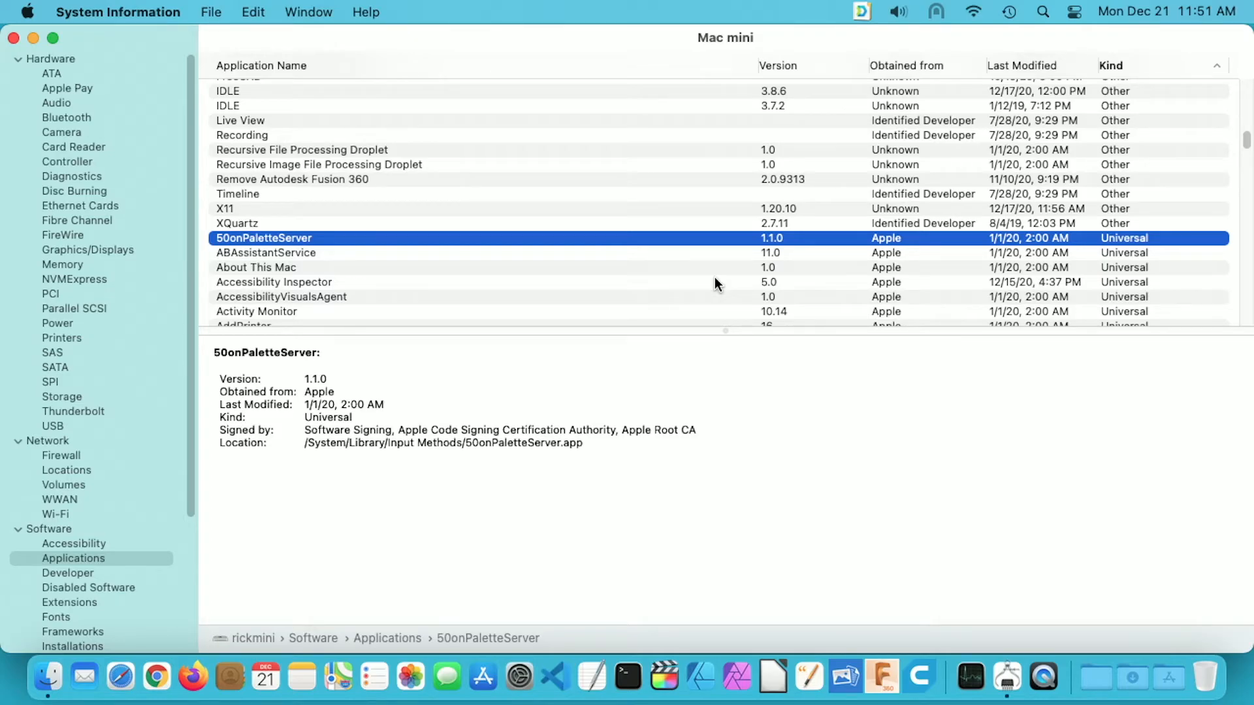
{"action": "scroll", "scroll_direction": "down", "scroll_amount": 3}
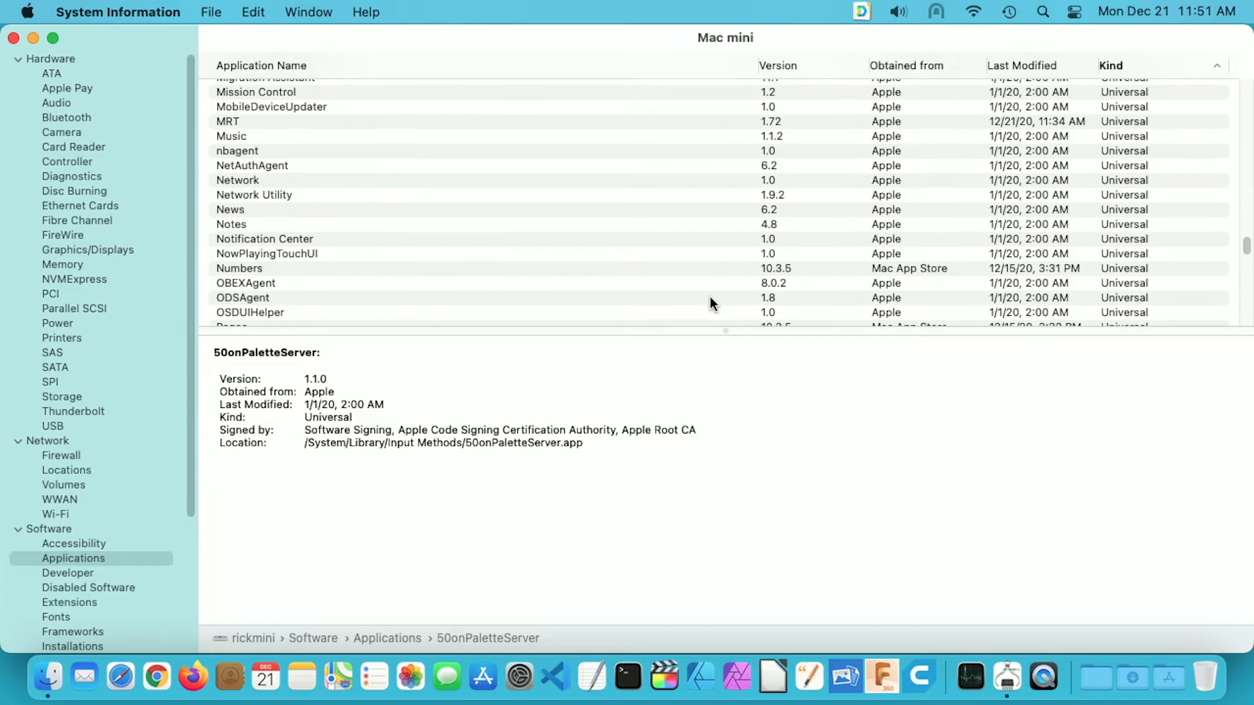
{"action": "scroll", "scroll_direction": "down", "scroll_amount": 3}
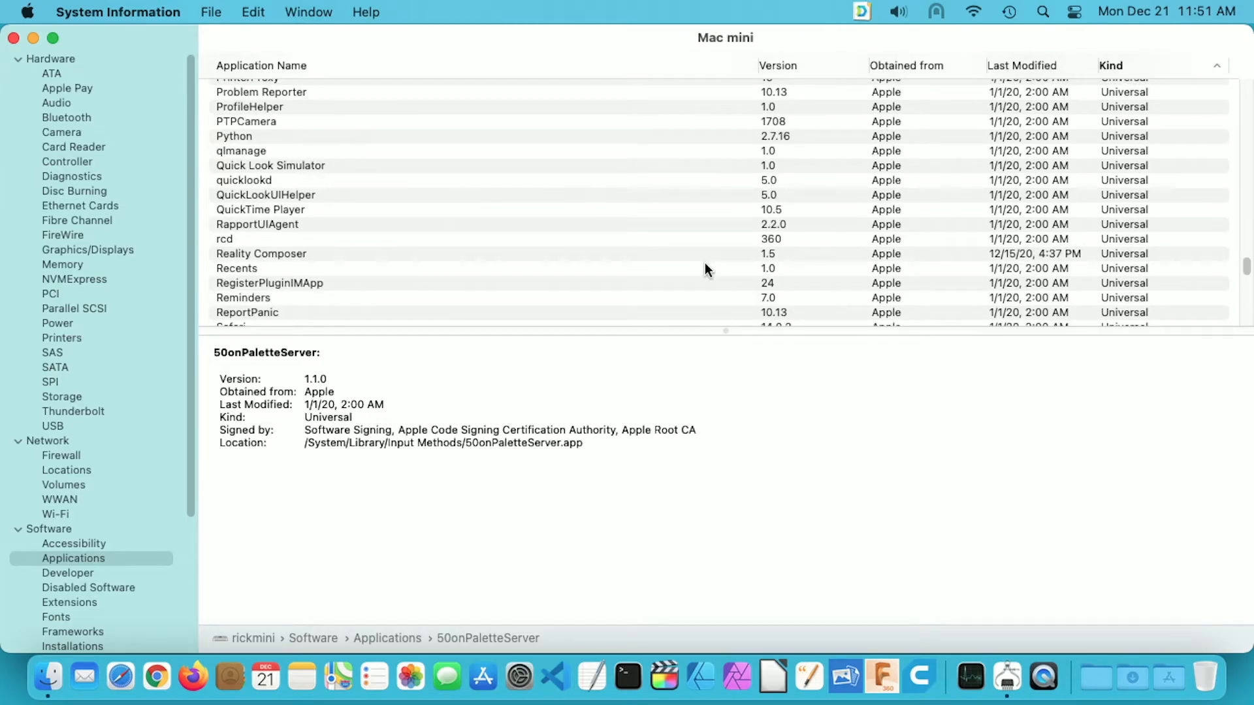
{"action": "scroll", "scroll_direction": "up", "scroll_amount": 3}
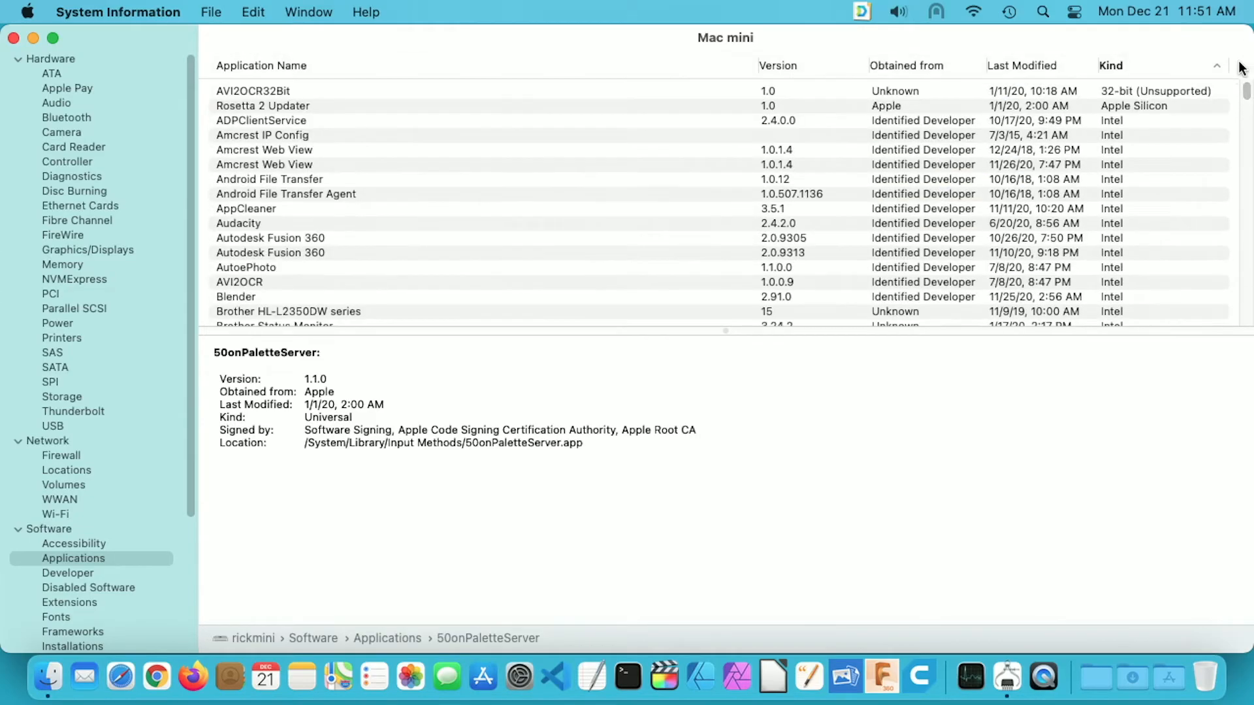
- View the ADPClientService app's details near the top of the kind-sorted list
{"action": "left_click", "coordinate": [260, 120]}
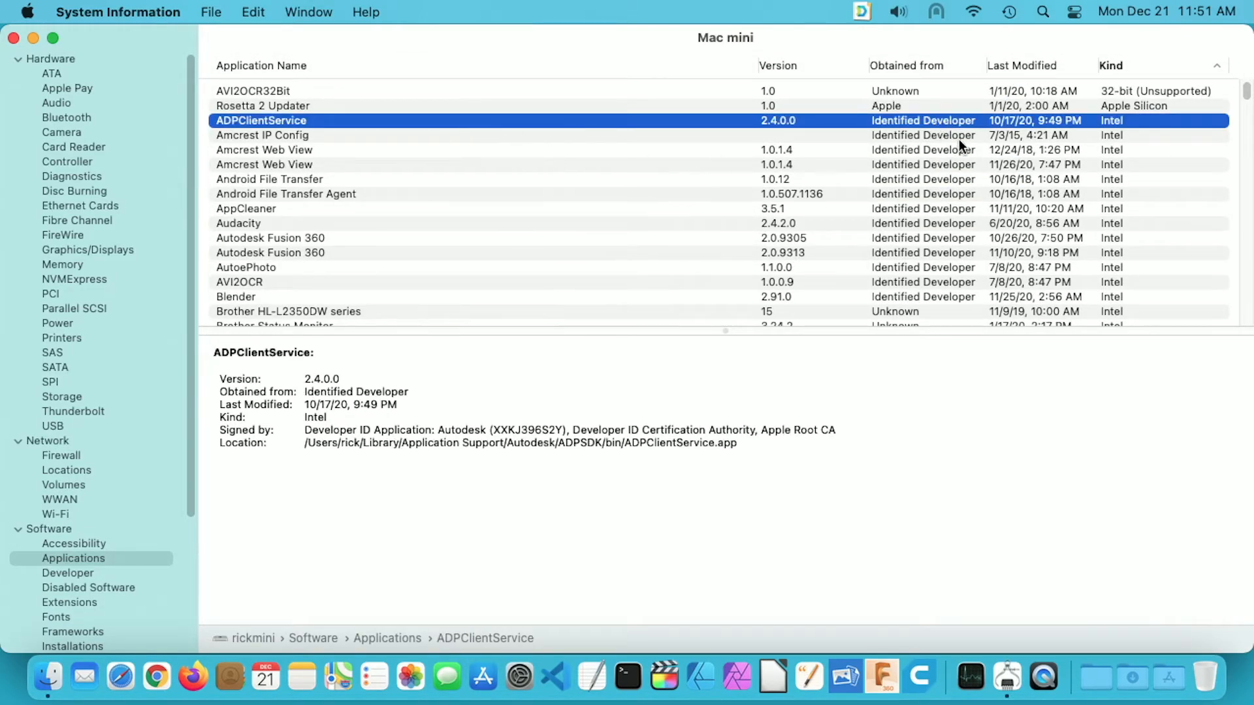
{"action": "mouse_move", "coordinate": [288, 165]}
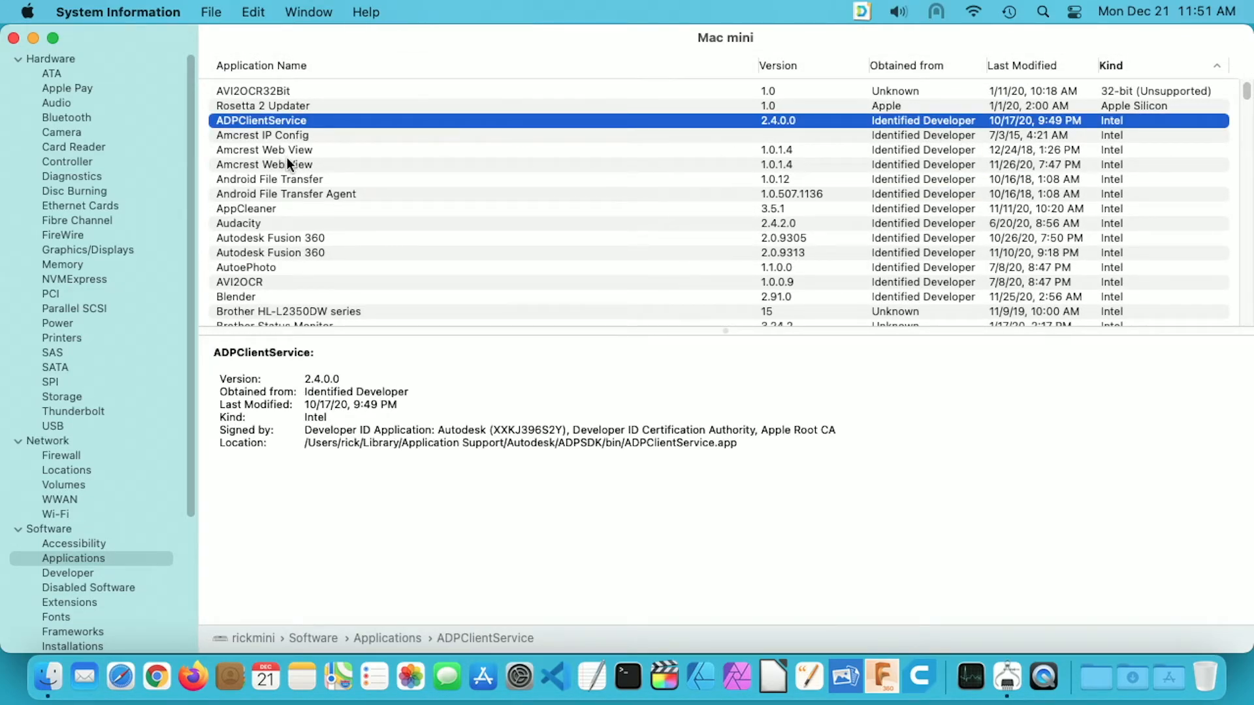
{"action": "mouse_move", "coordinate": [269, 233]}
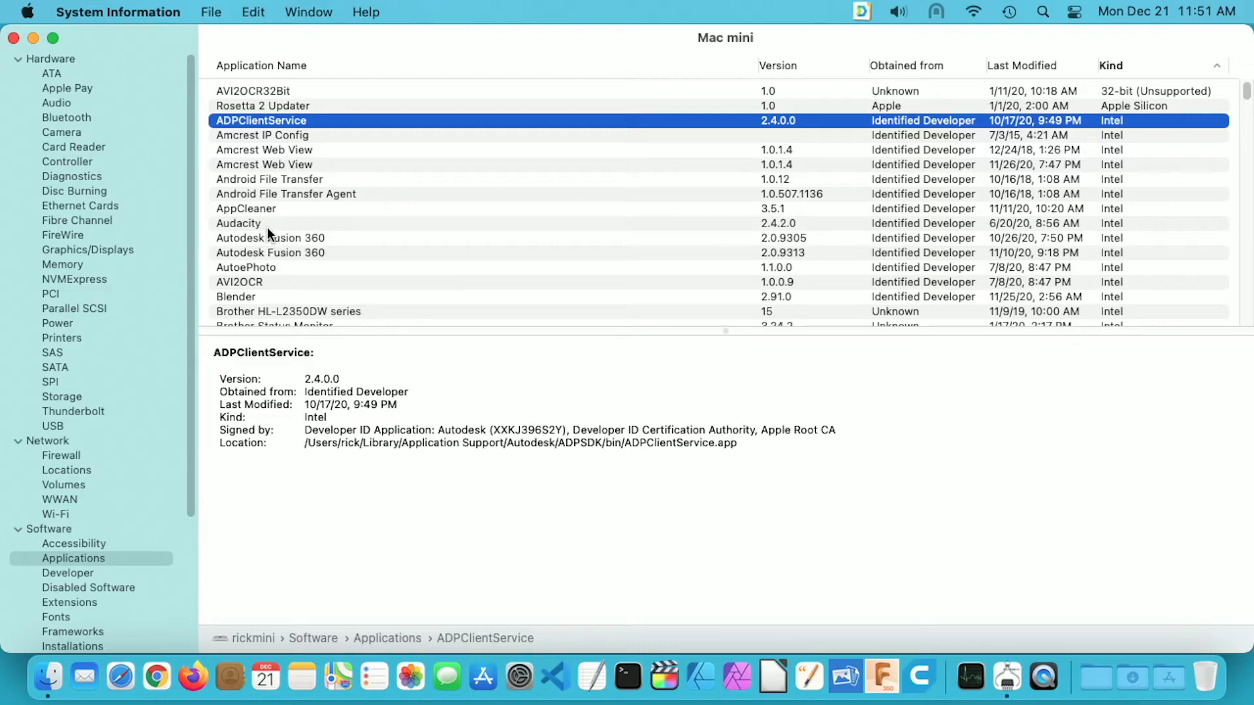
{"action": "scroll", "scroll_direction": "down", "scroll_amount": 3}
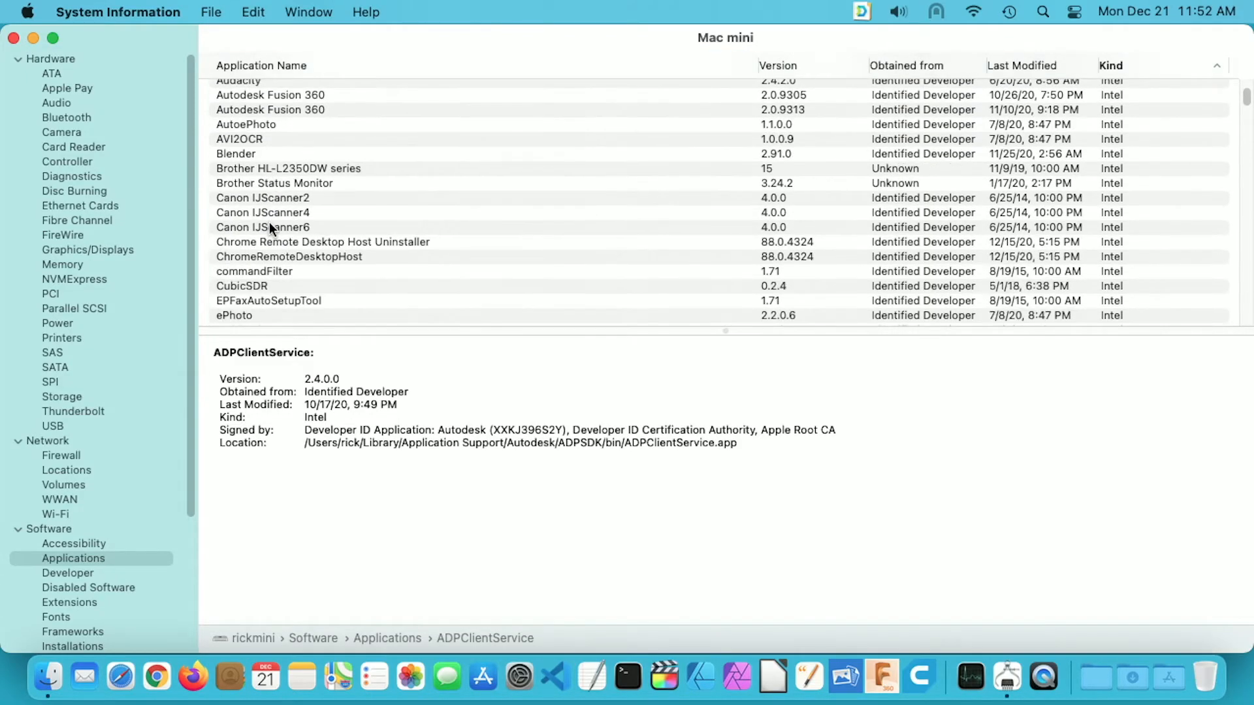
{"action": "scroll", "scroll_direction": "down", "scroll_amount": 3}
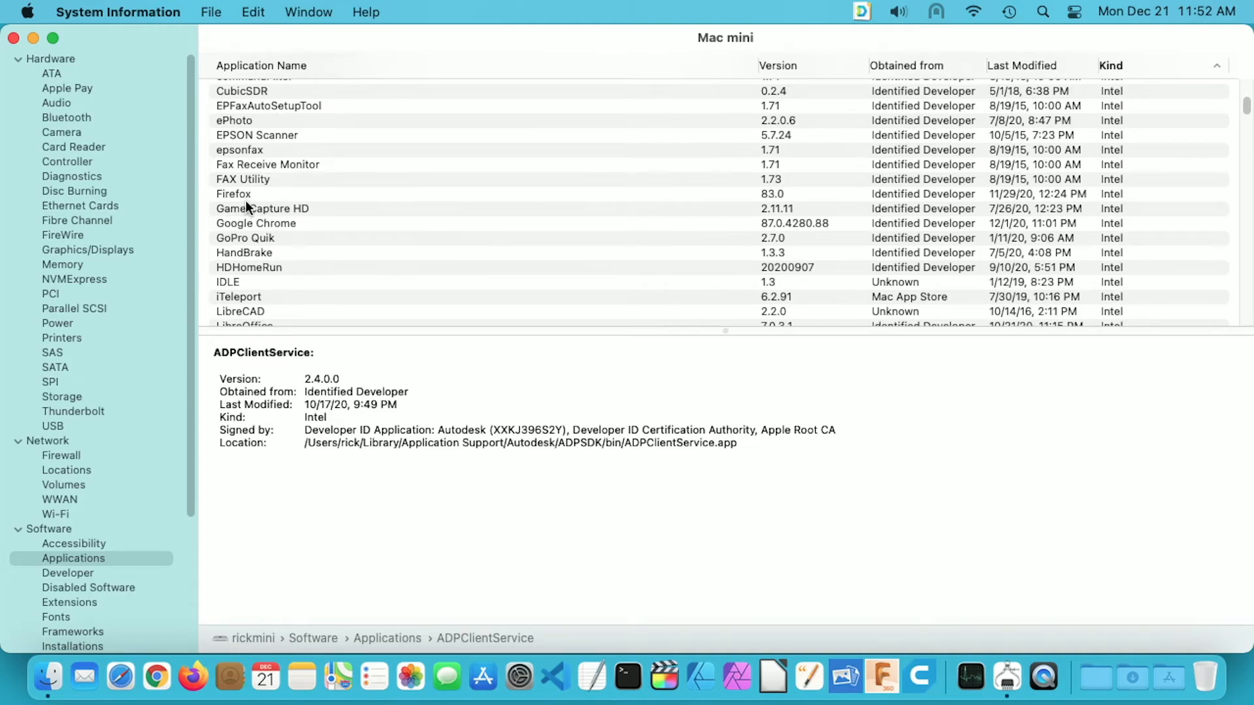
- Check Firefox's details, then quit System Information back to the Finder desktop
{"action": "left_click", "coordinate": [234, 193]}
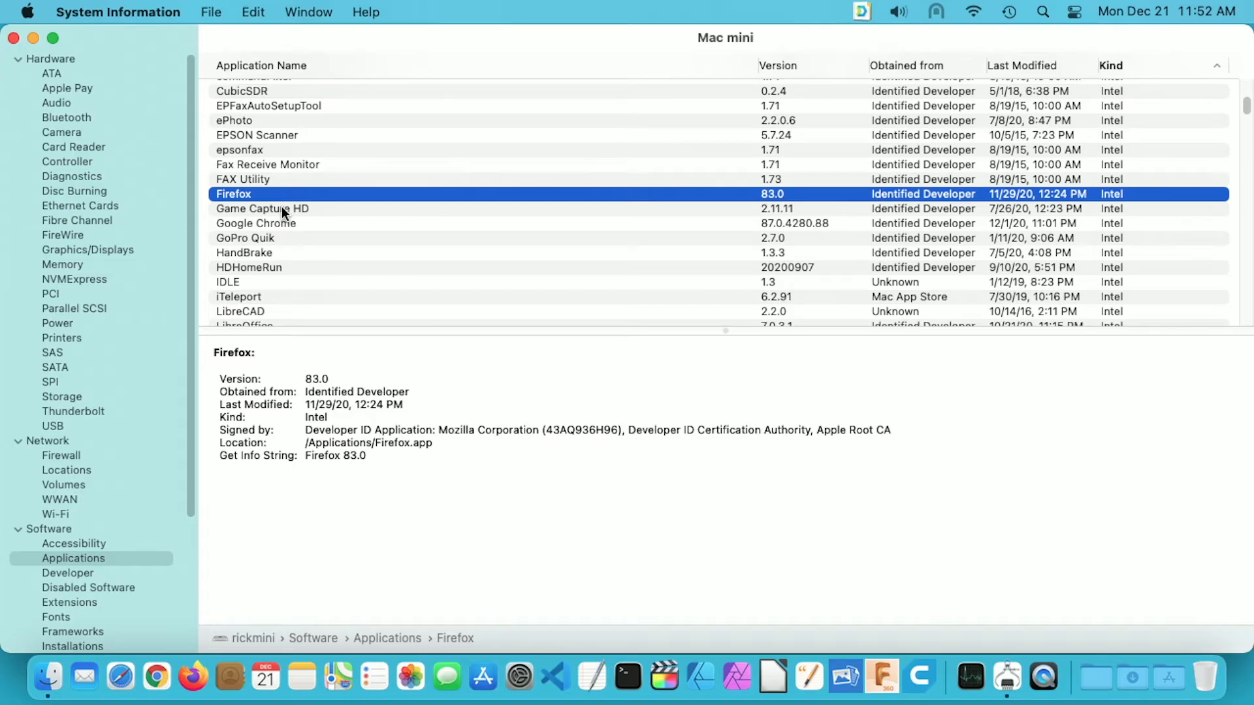
{"action": "mouse_move", "coordinate": [240, 237]}
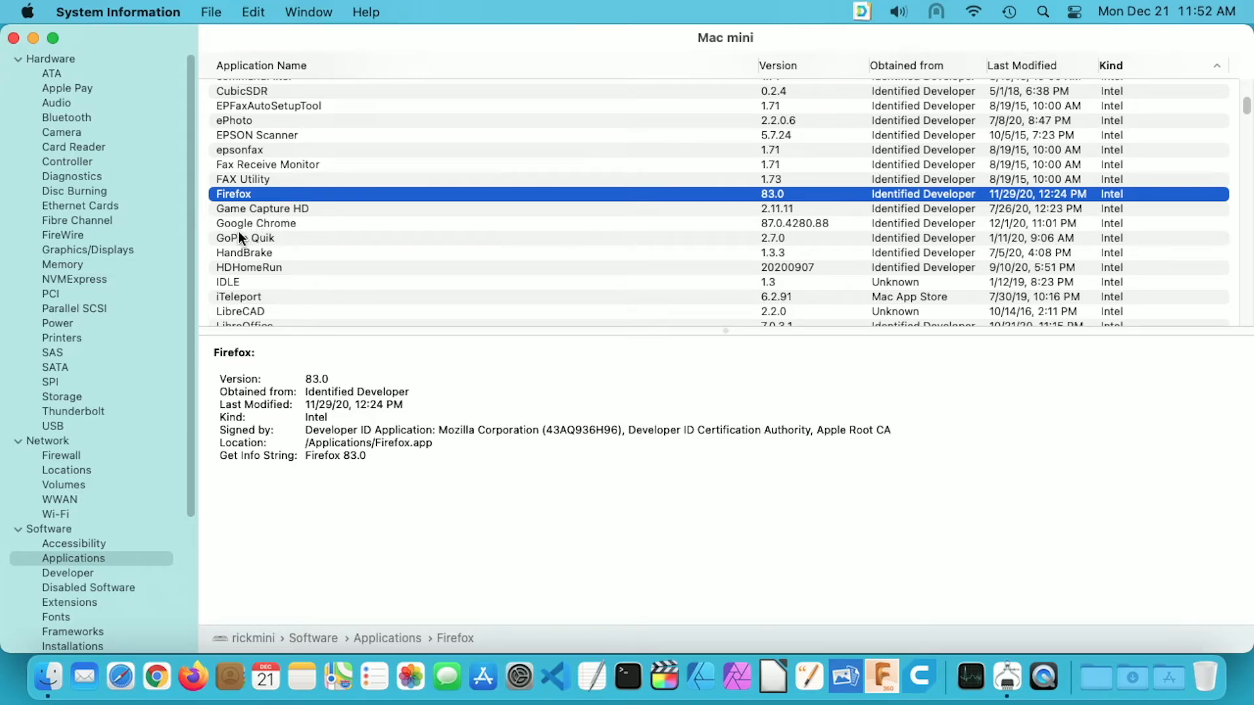
{"action": "left_click", "coordinate": [244, 238]}
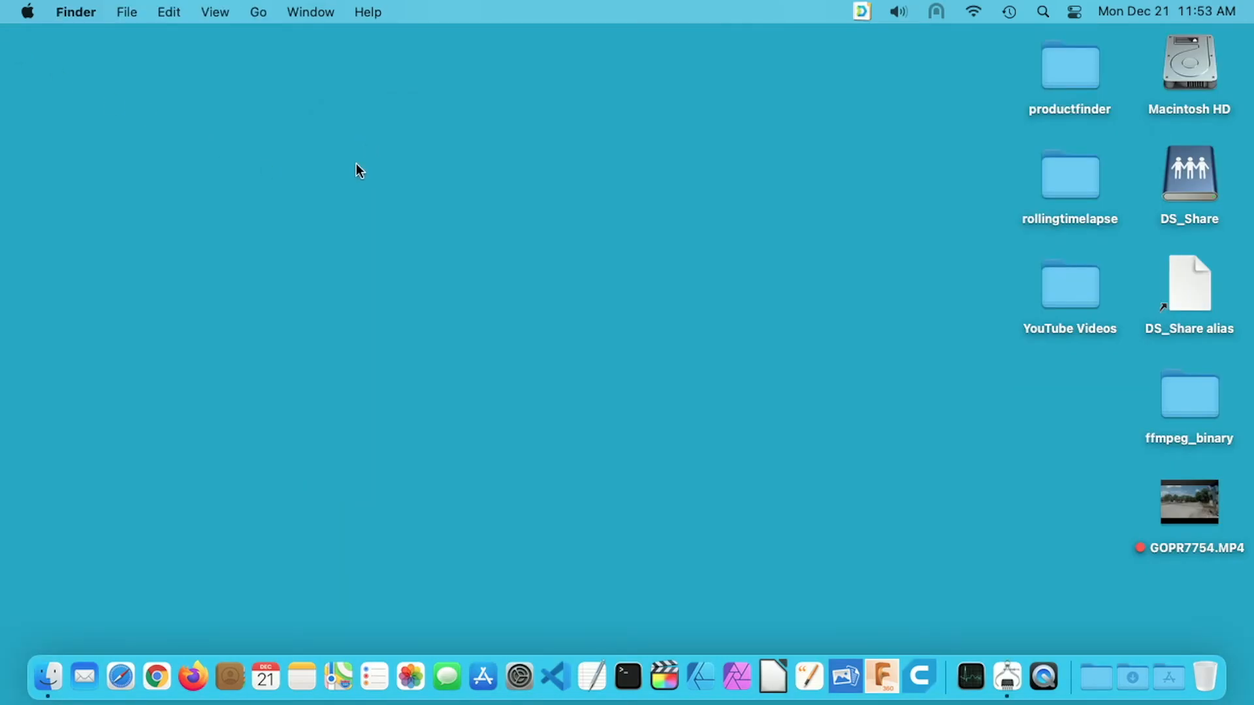
{"action": "double_click", "coordinate": [1188, 64]}
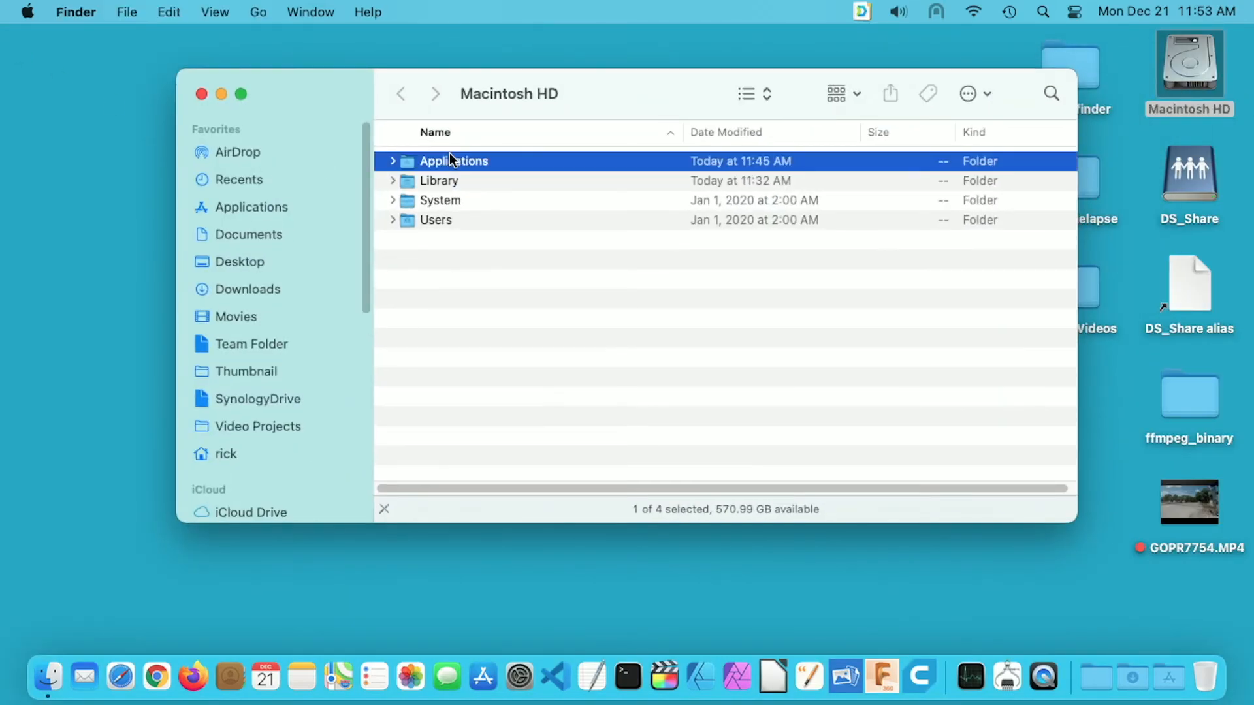
{"action": "right_click", "coordinate": [432, 170]}
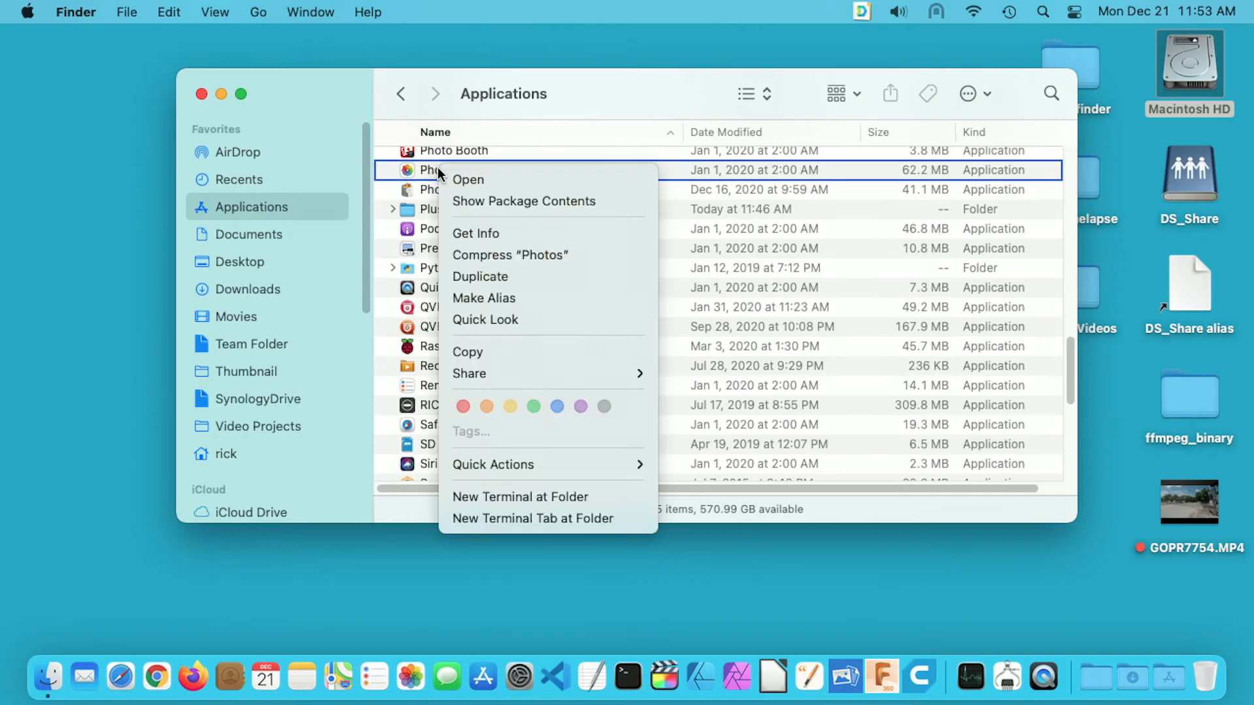
{"action": "left_click", "coordinate": [475, 233]}
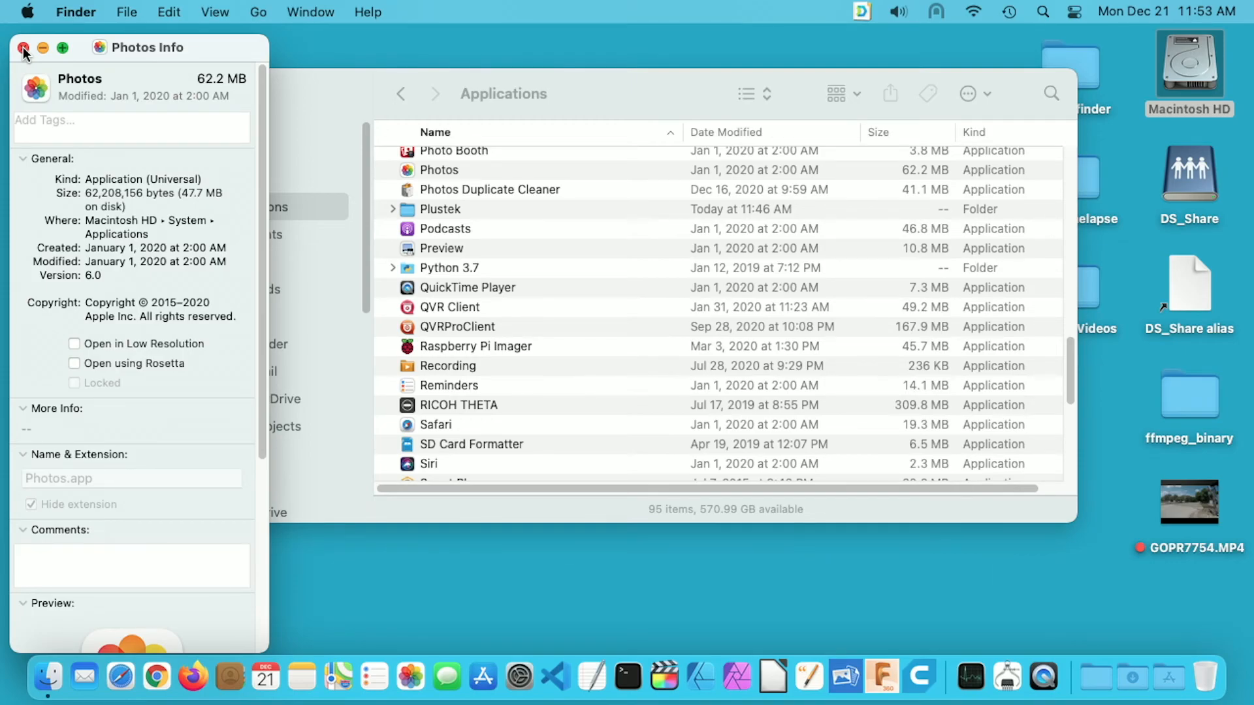
{"action": "left_click", "coordinate": [24, 47]}
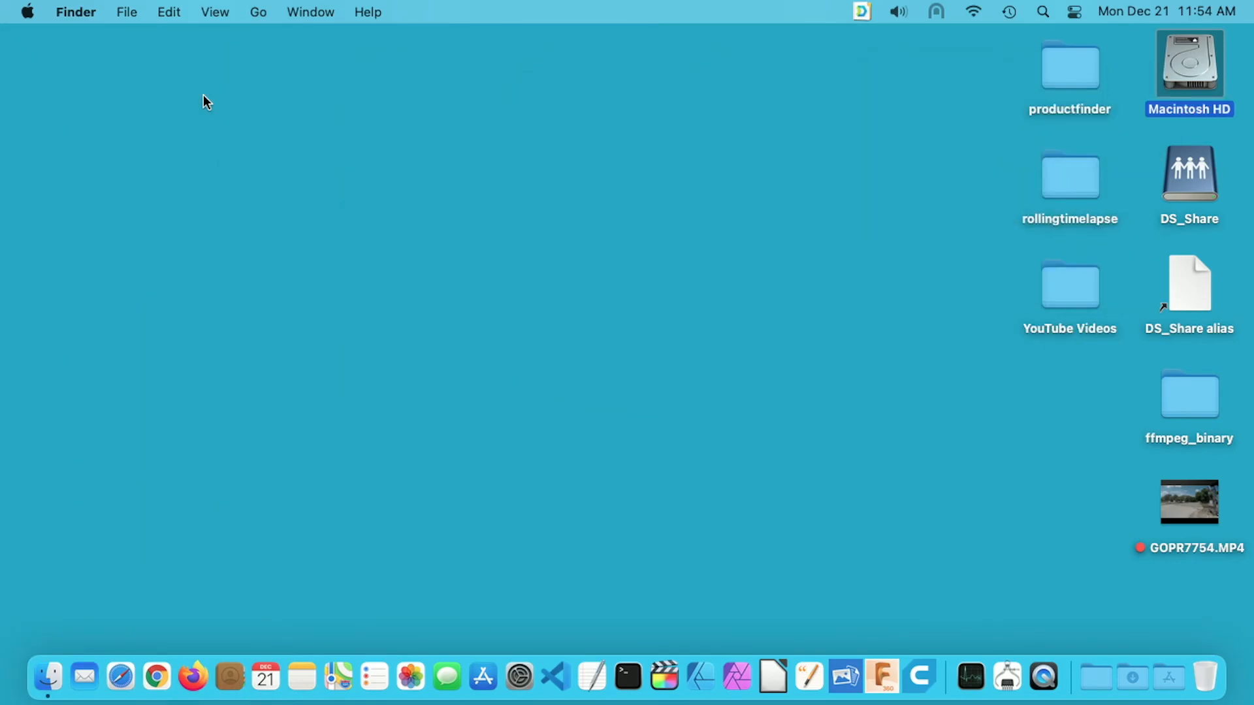